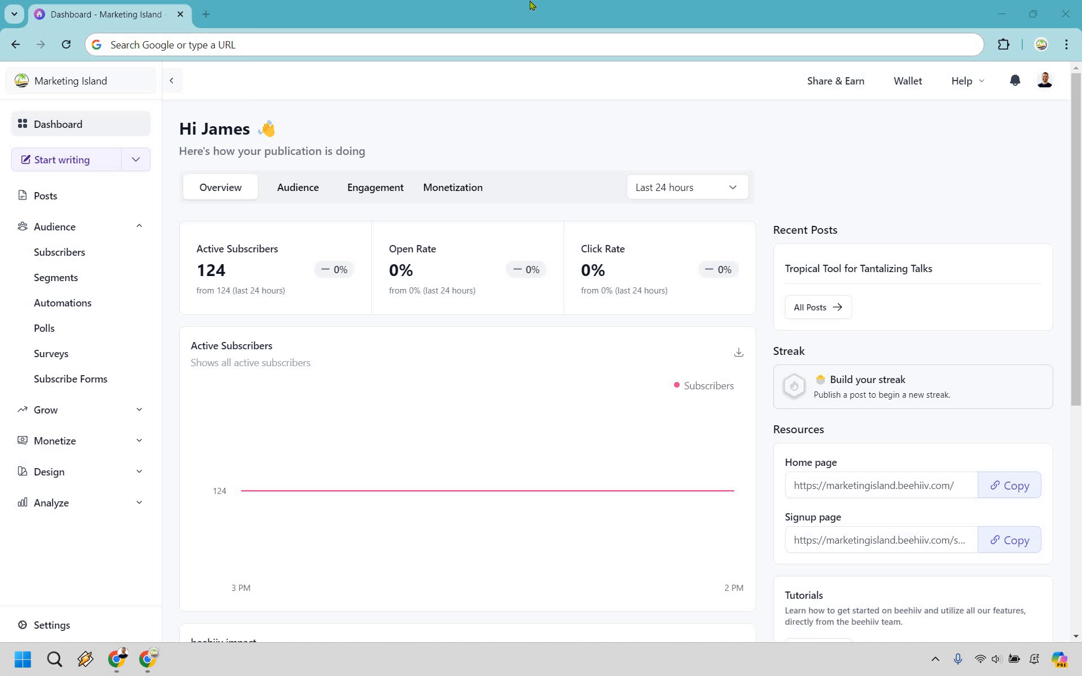
mouse_move(110, 194)
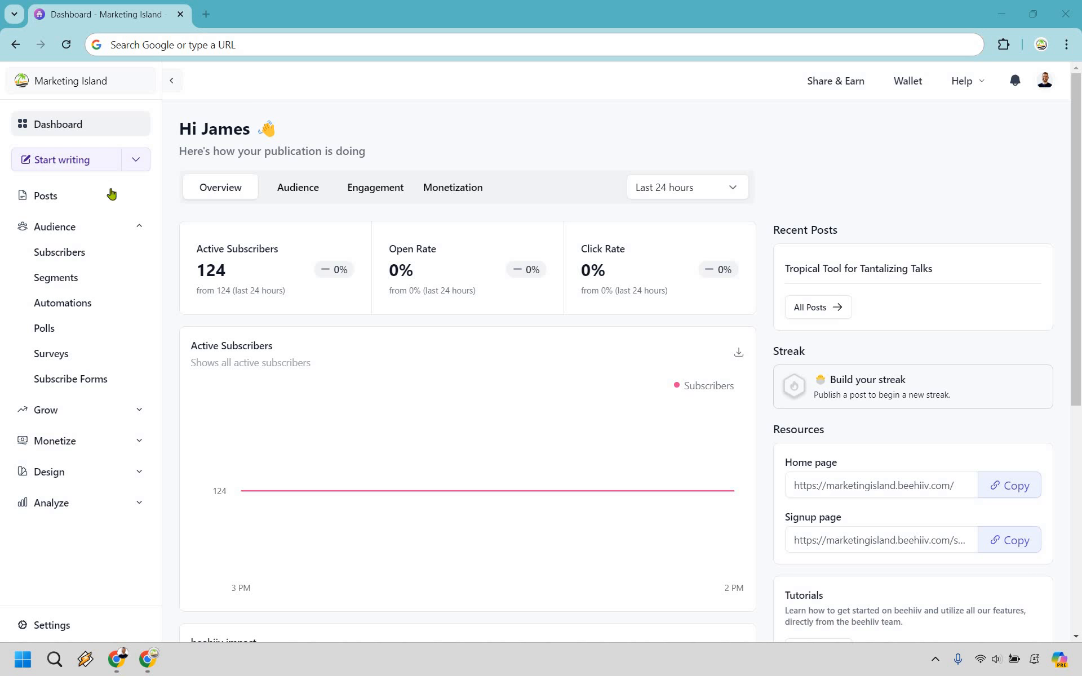
mouse_move(109, 359)
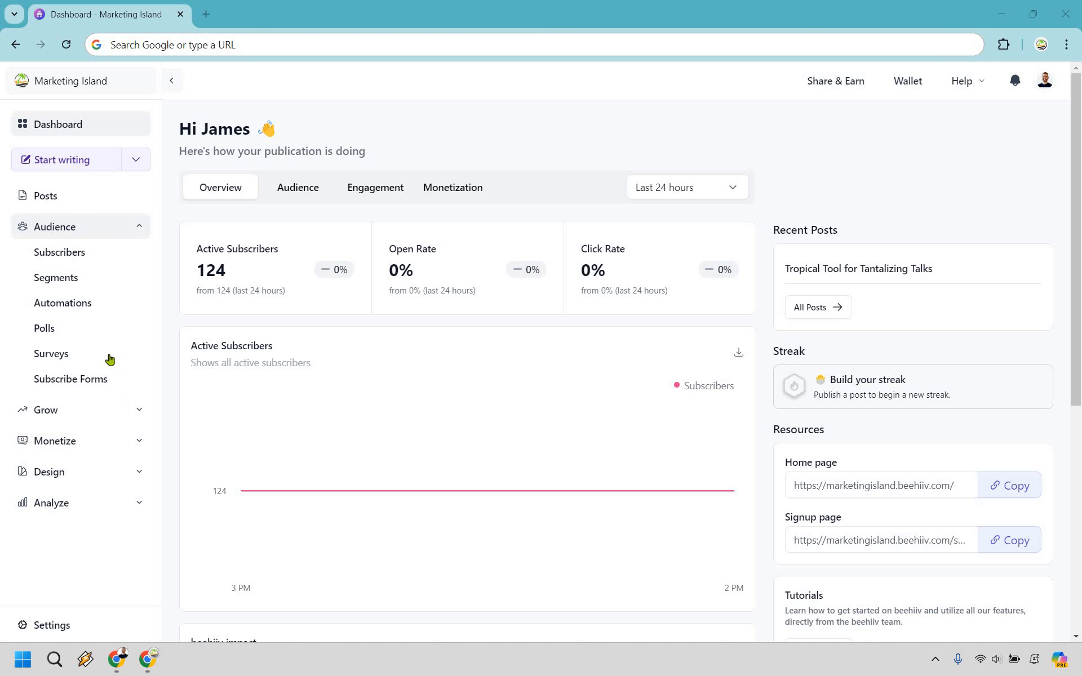
mouse_move(82, 378)
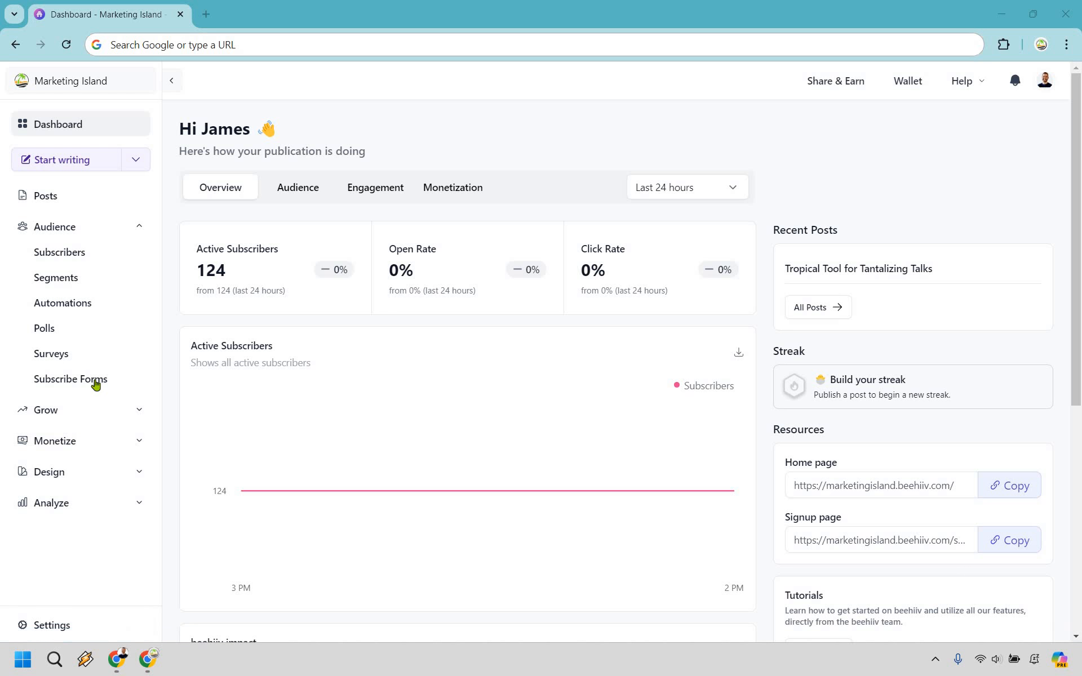
mouse_move(70, 379)
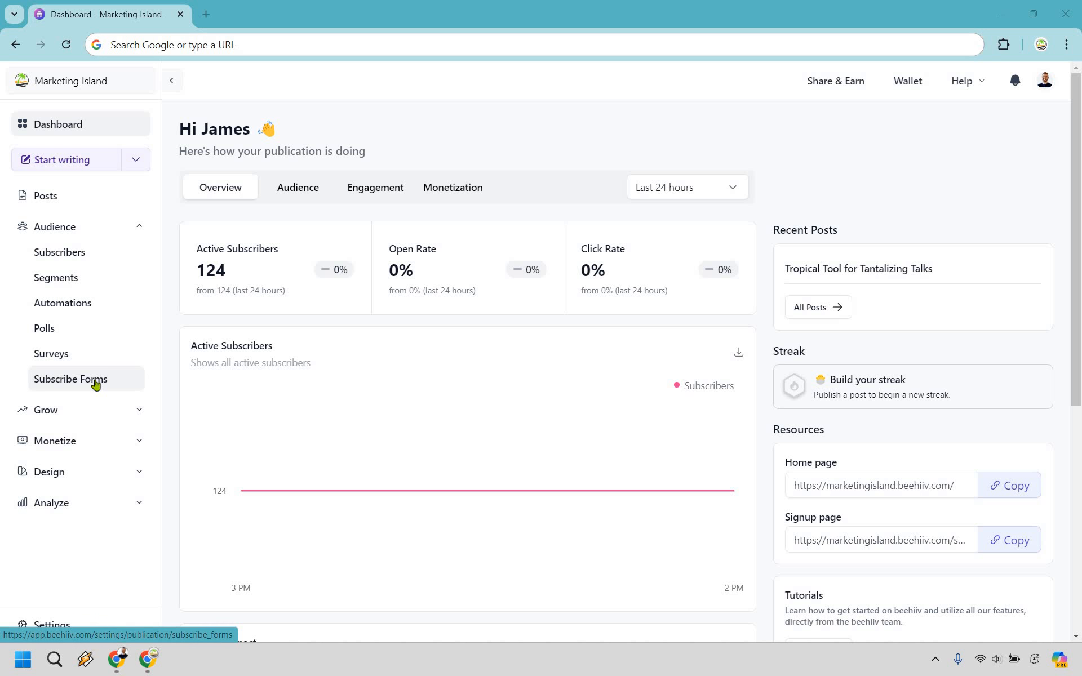
Step: Go to Subscribe Forms under Audience, listing the Marketing Island Website Sign Up form
click(70, 378)
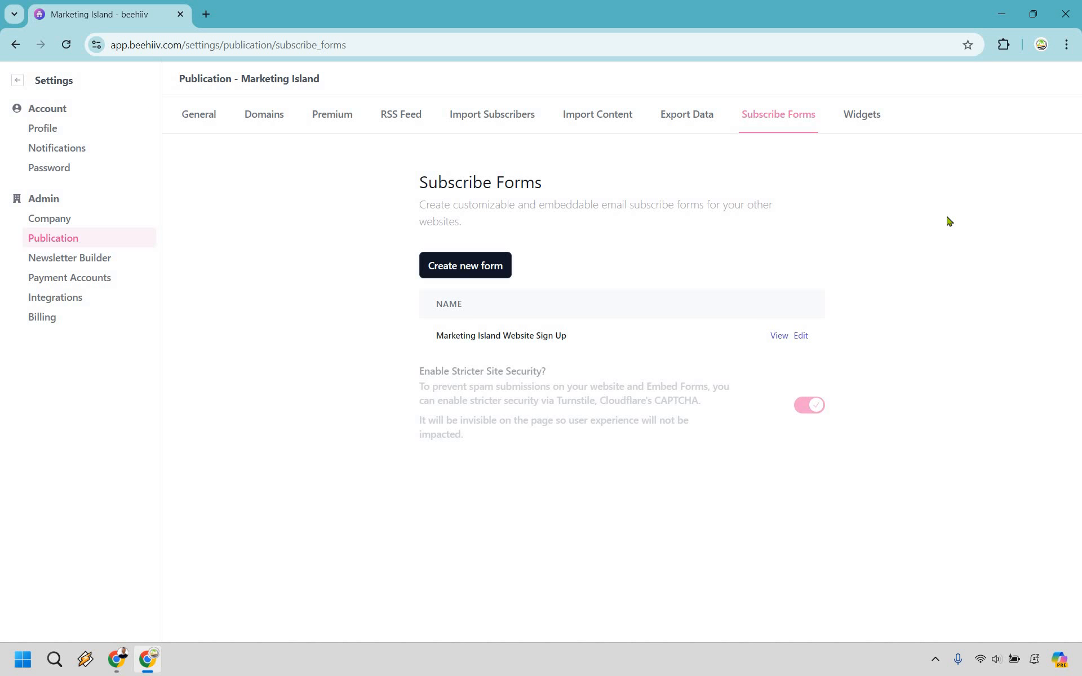
mouse_move(749, 352)
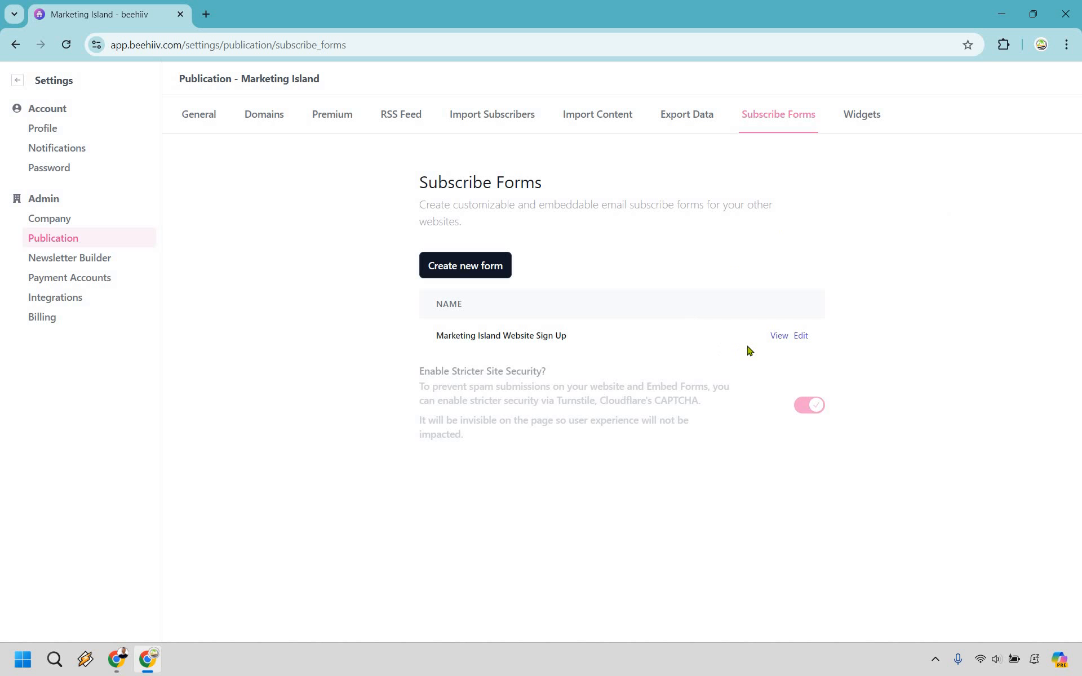
mouse_move(963, 307)
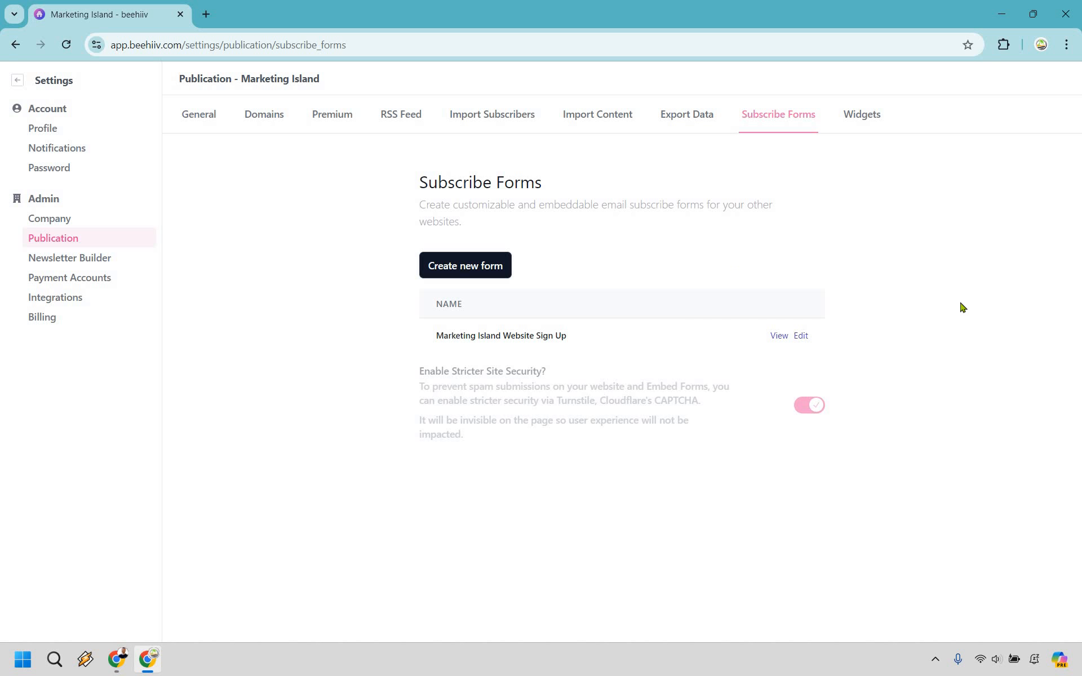
mouse_move(812, 241)
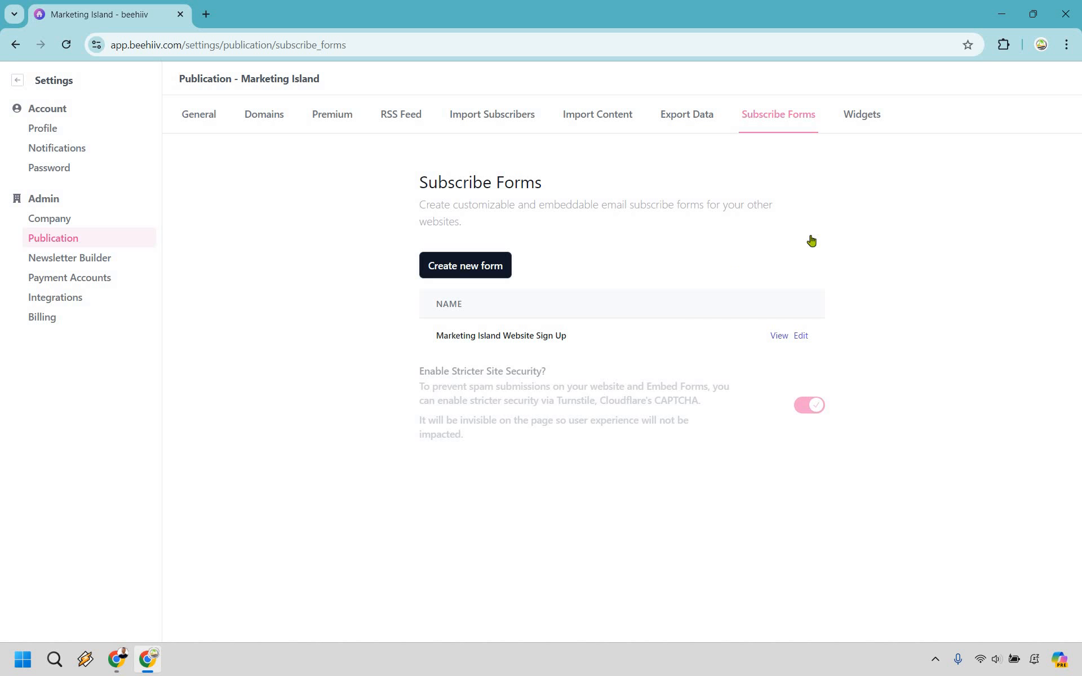
mouse_move(473, 274)
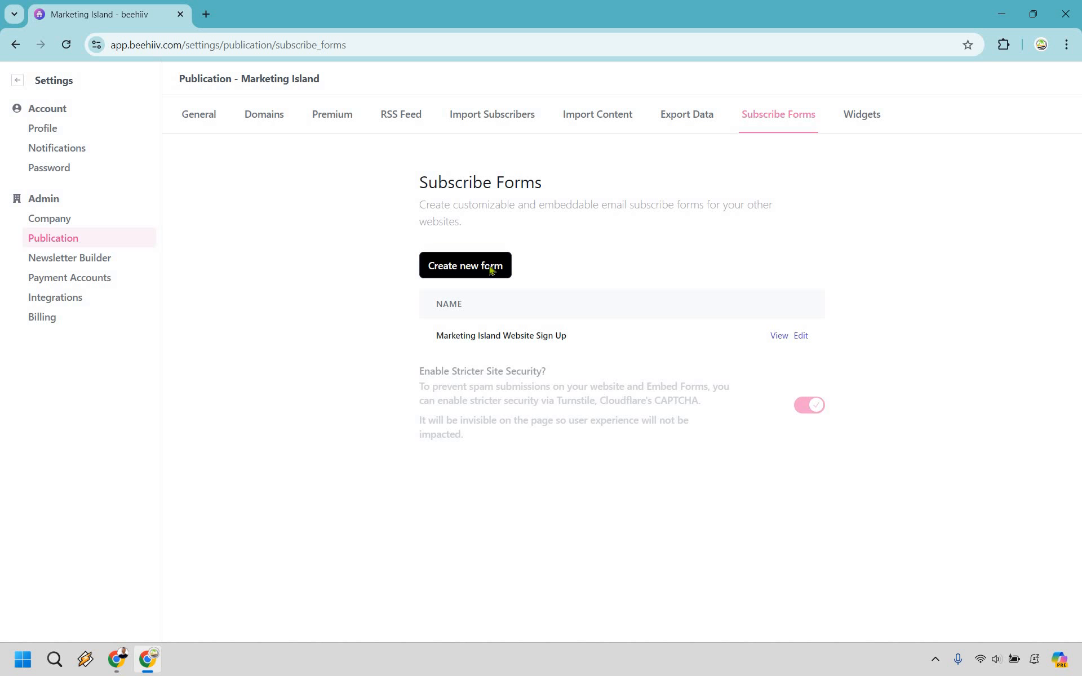
Step: Start a new subscribe form from the Create new form button
click(466, 265)
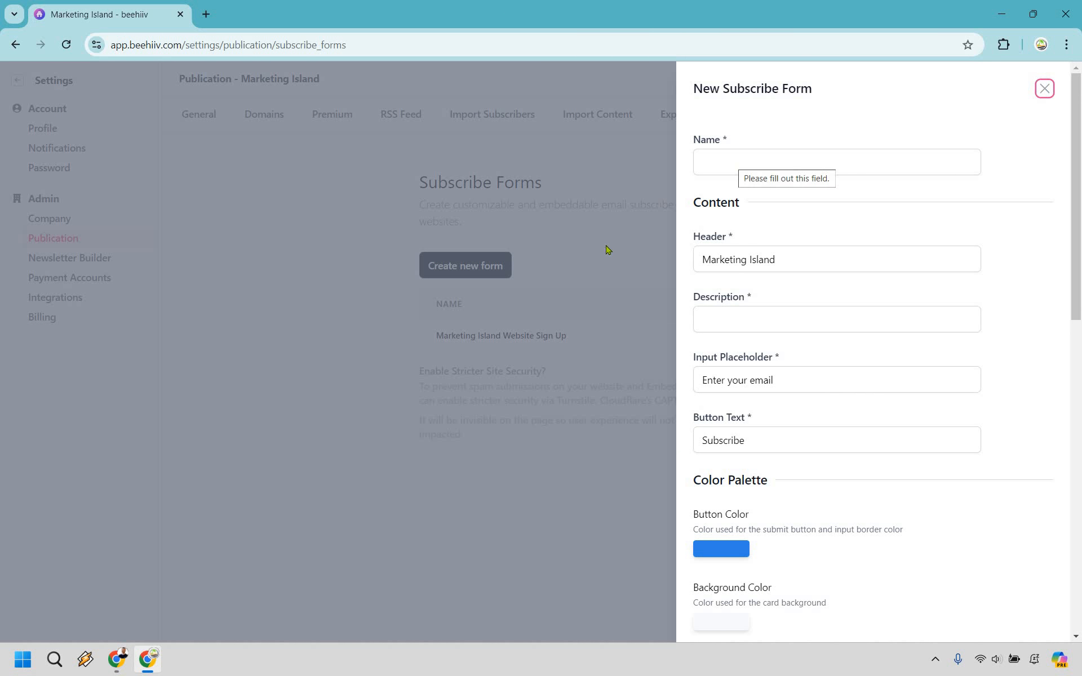
mouse_move(524, 335)
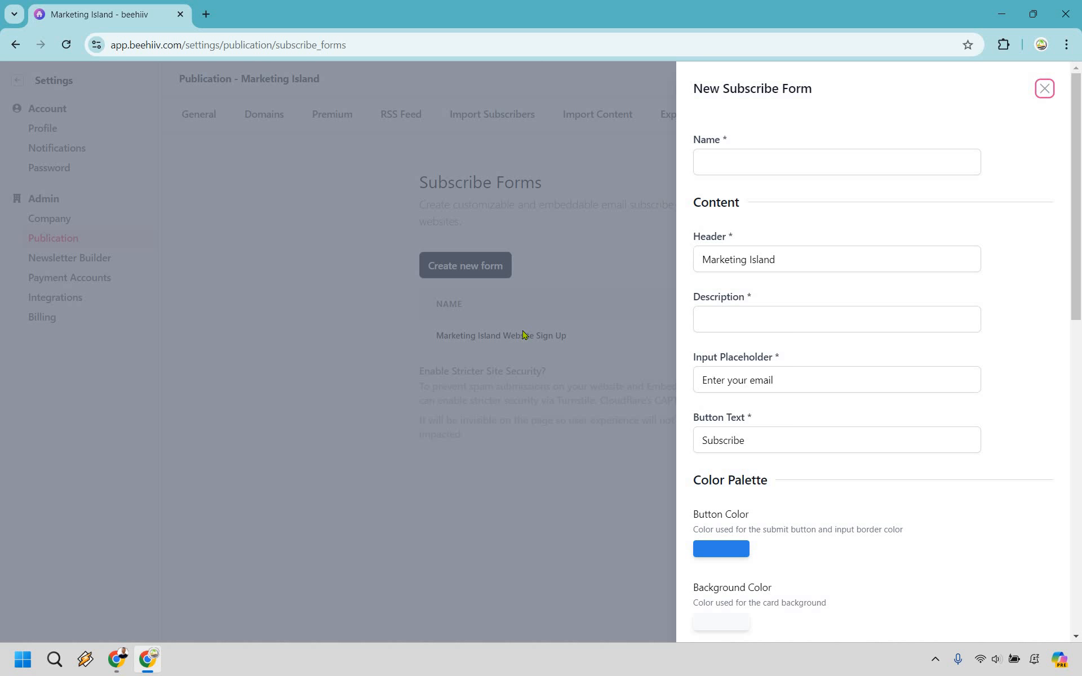
mouse_move(574, 231)
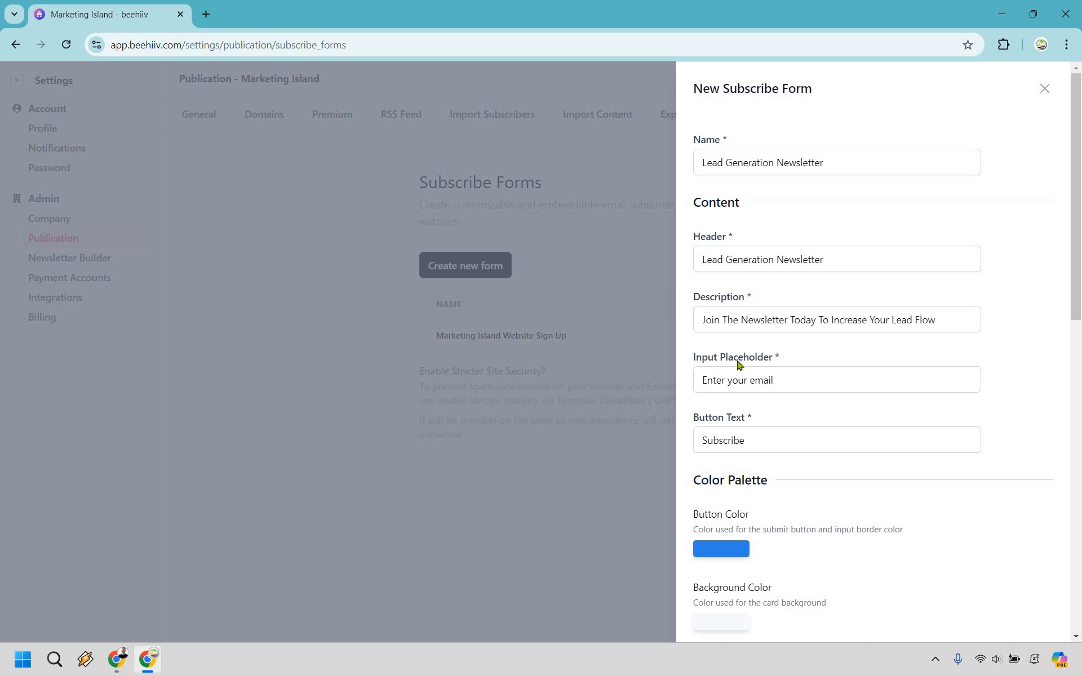
mouse_move(753, 379)
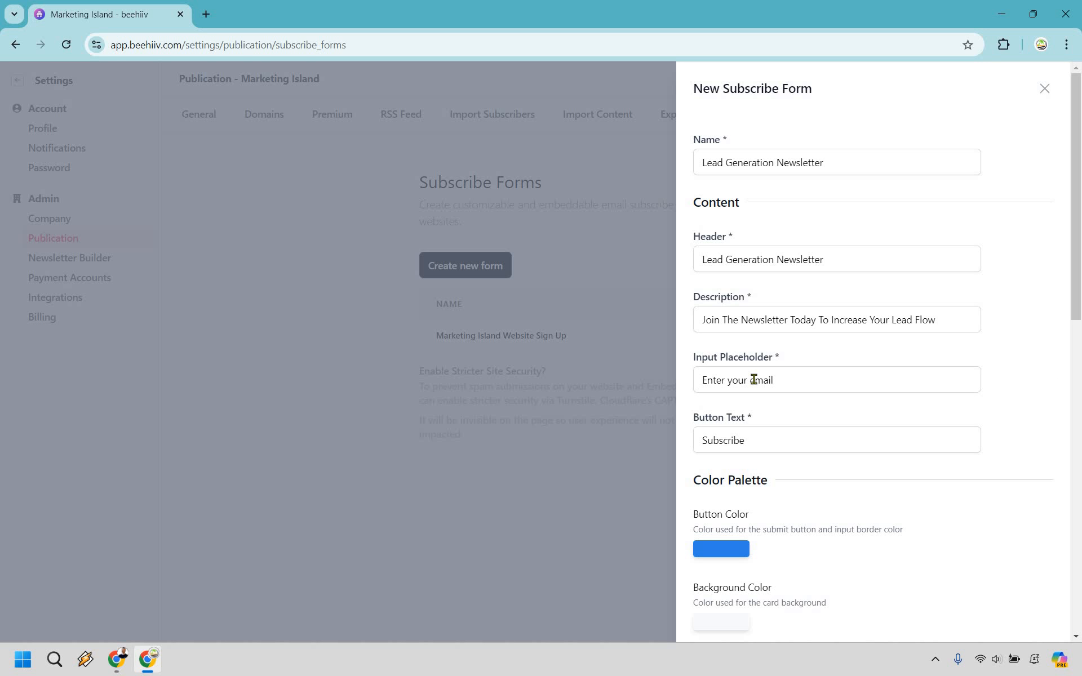
Step: Set the email input placeholder to 'Enter your best email'
click(835, 379)
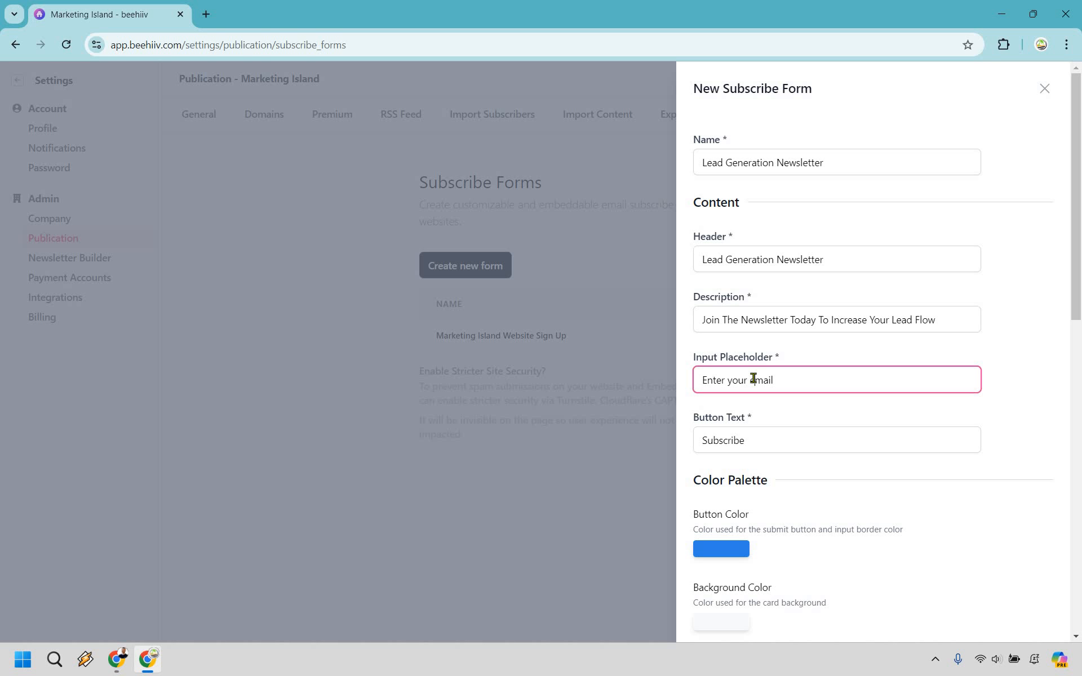
text(test)
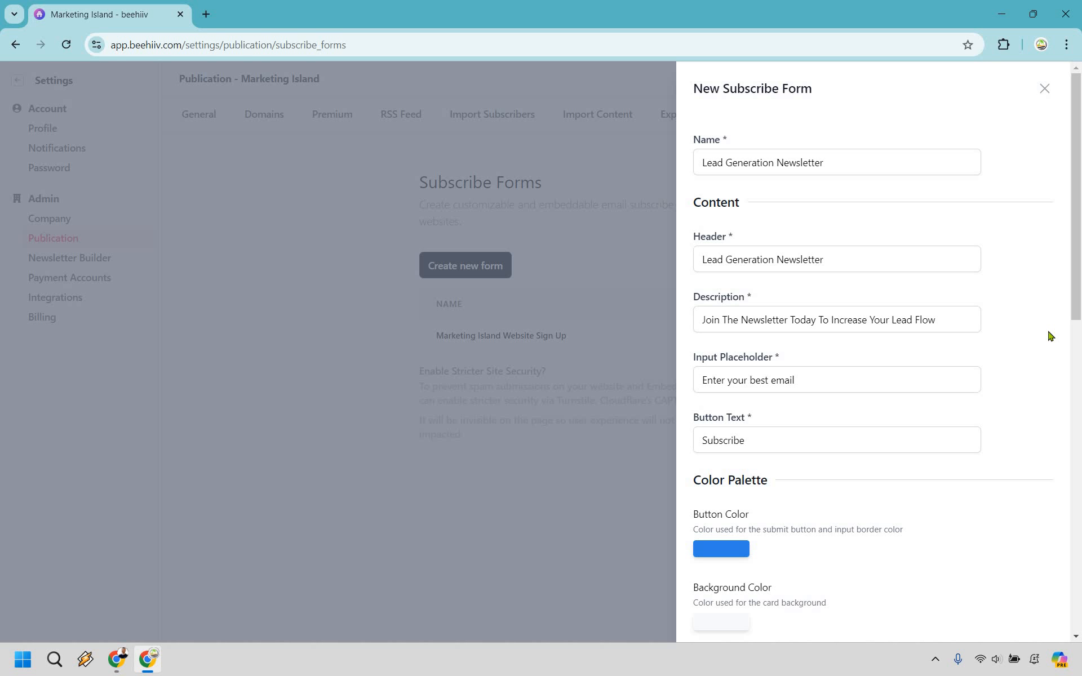
mouse_move(784, 366)
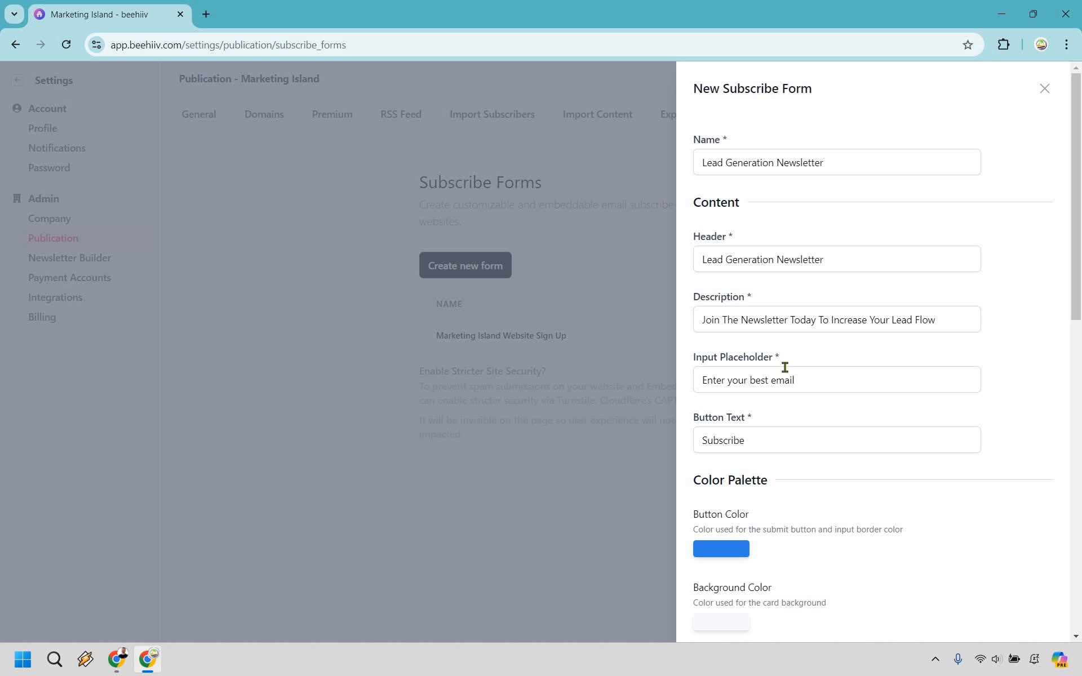
mouse_move(1025, 396)
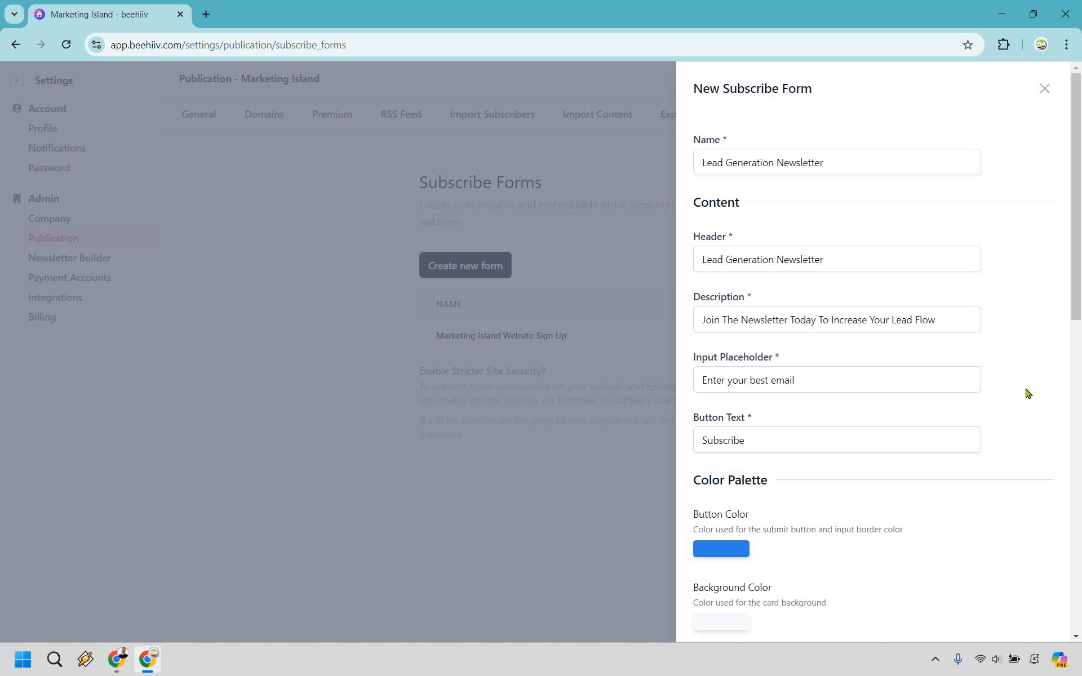
mouse_move(1039, 370)
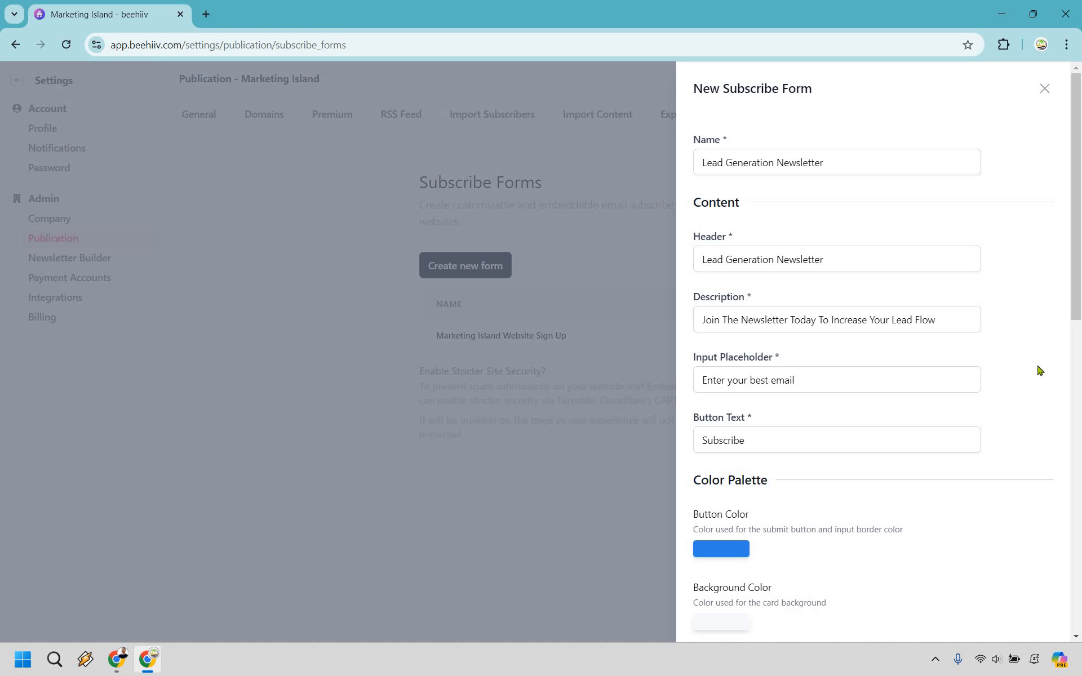
mouse_move(797, 425)
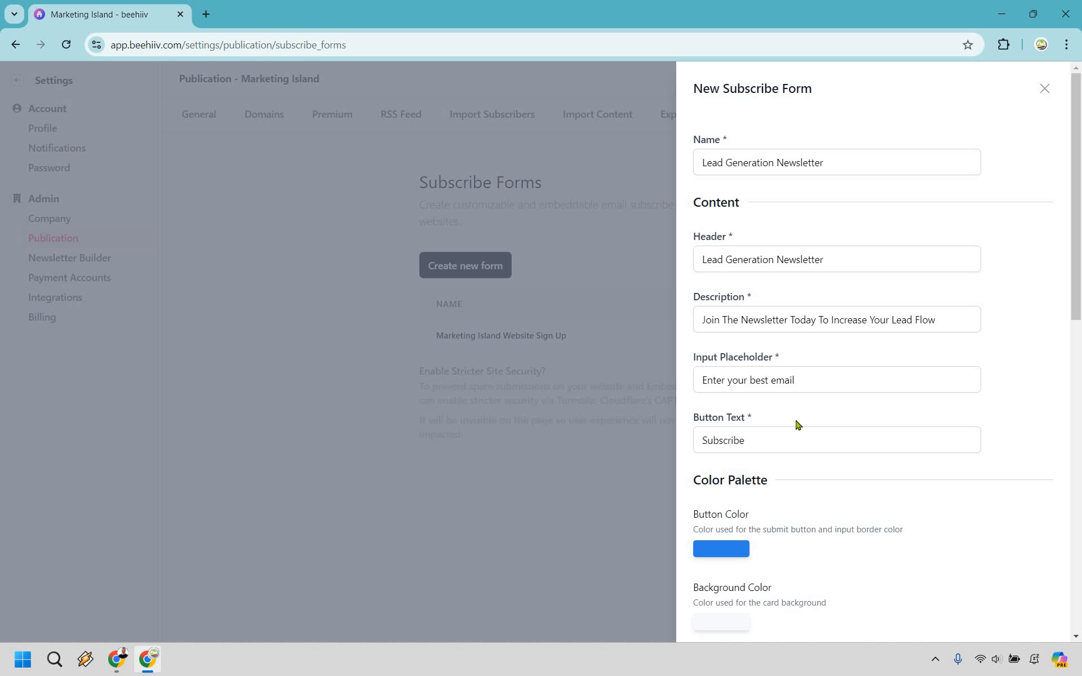
mouse_move(703, 481)
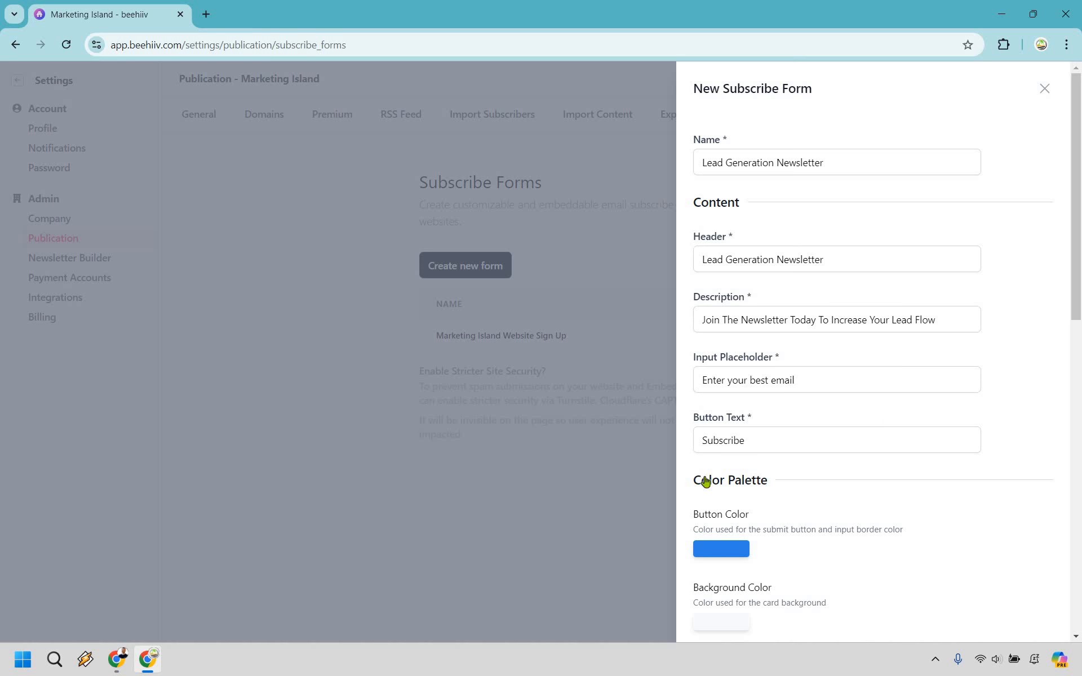
Step: Reach Typography, start editing the Body Font and follow the Google Fonts link
scroll(down, 3)
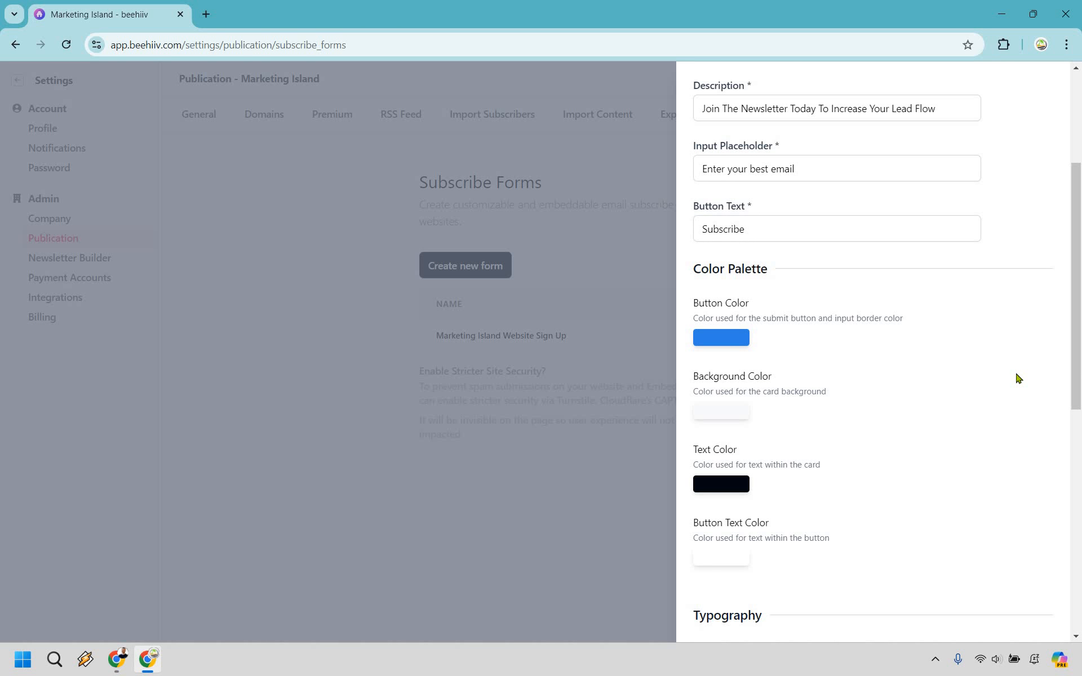
mouse_move(987, 339)
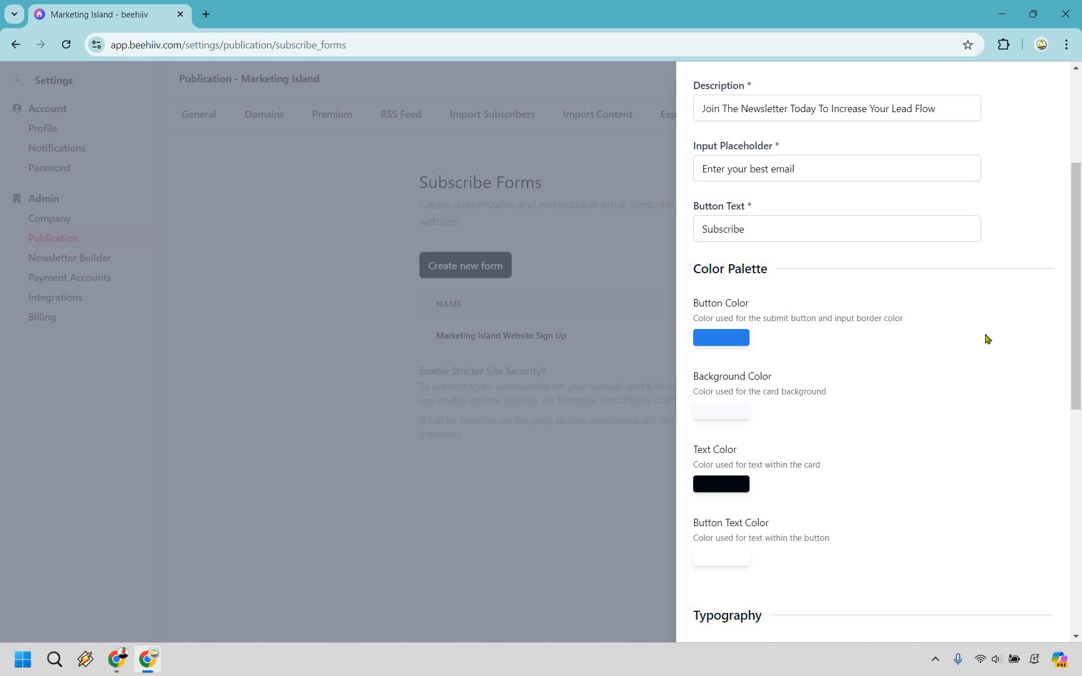
scroll(down, 3)
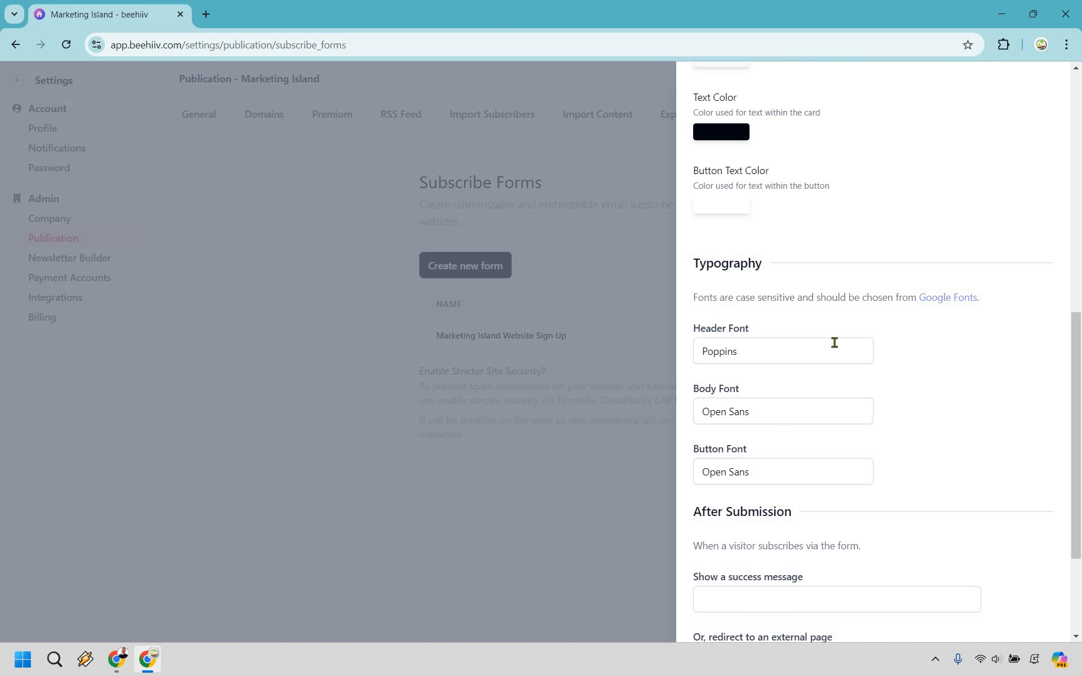
mouse_move(809, 388)
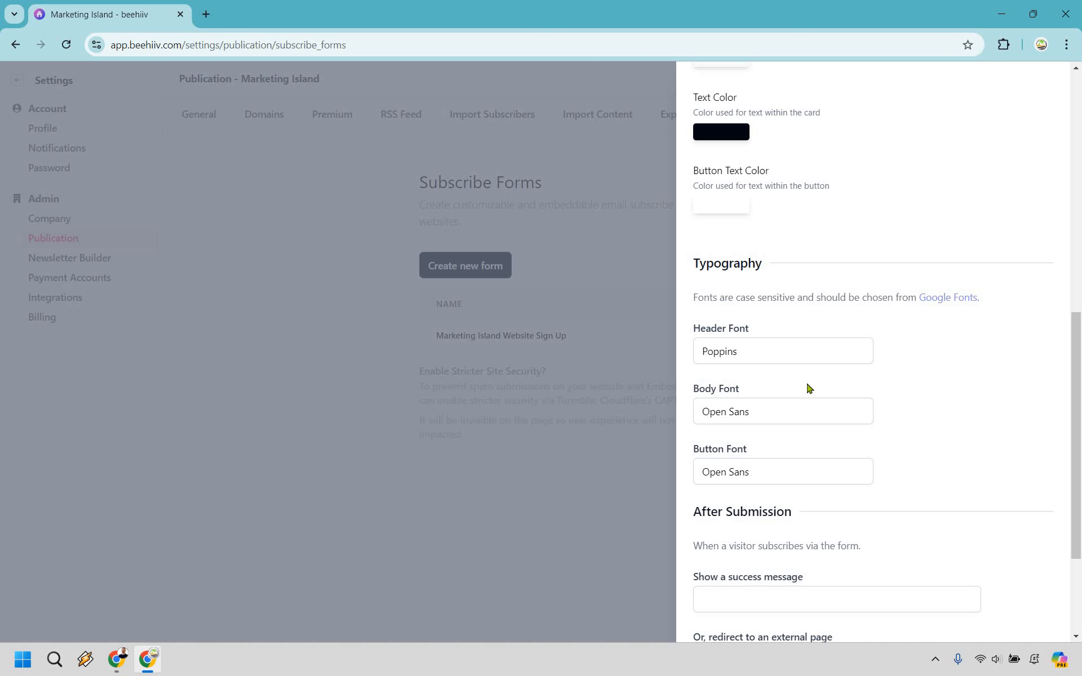
scroll(down, 3)
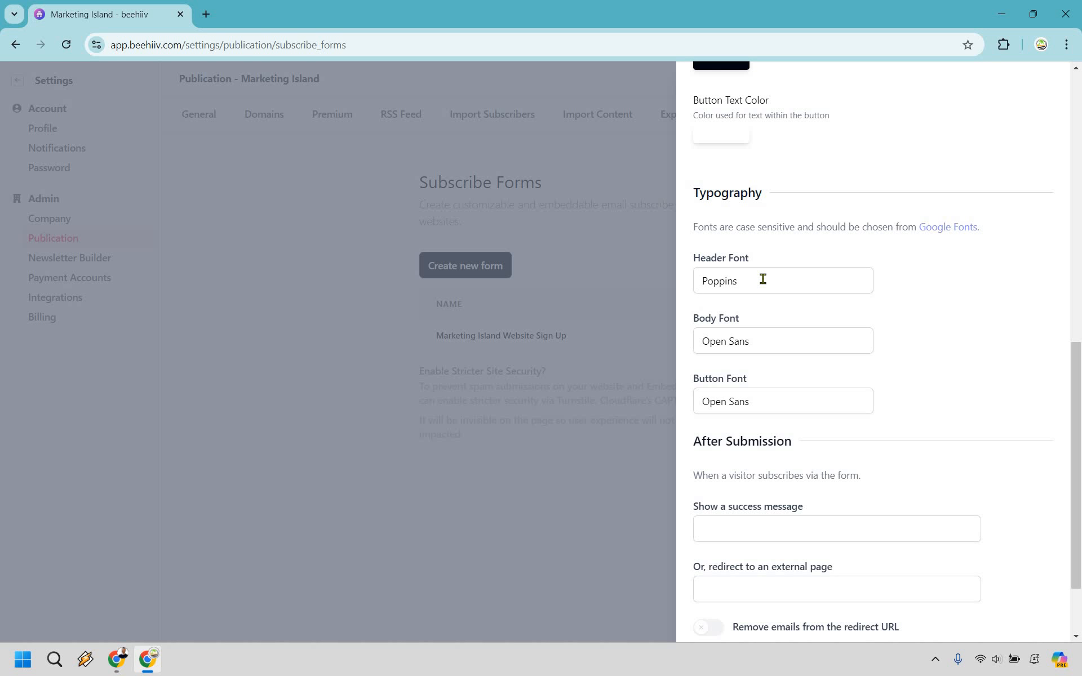
click(782, 340)
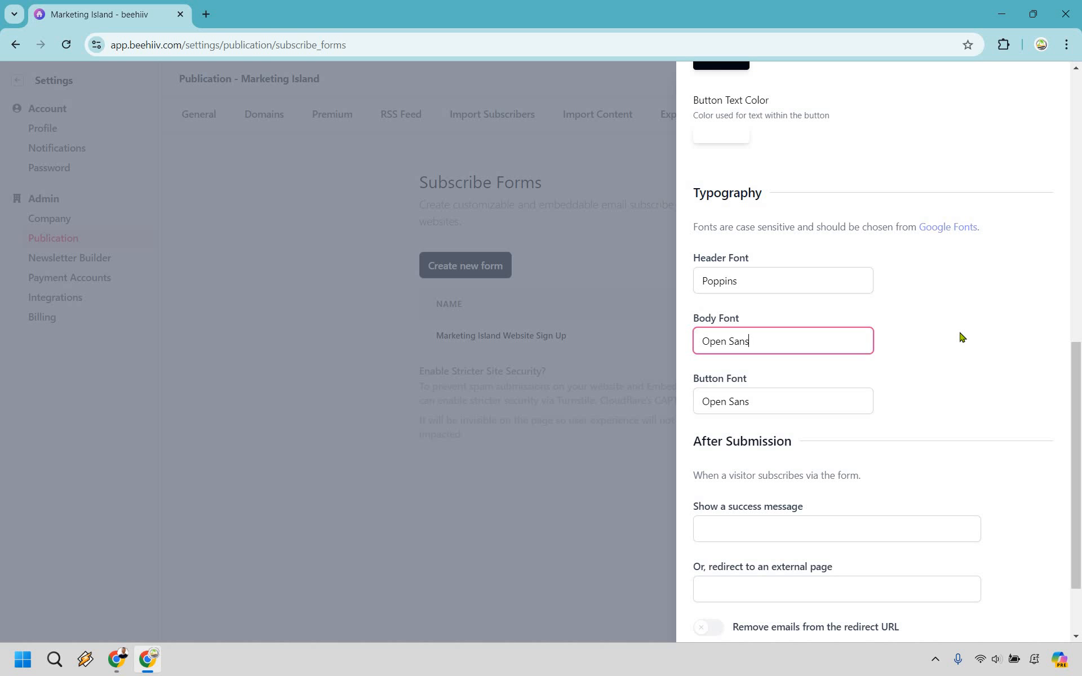
mouse_move(908, 238)
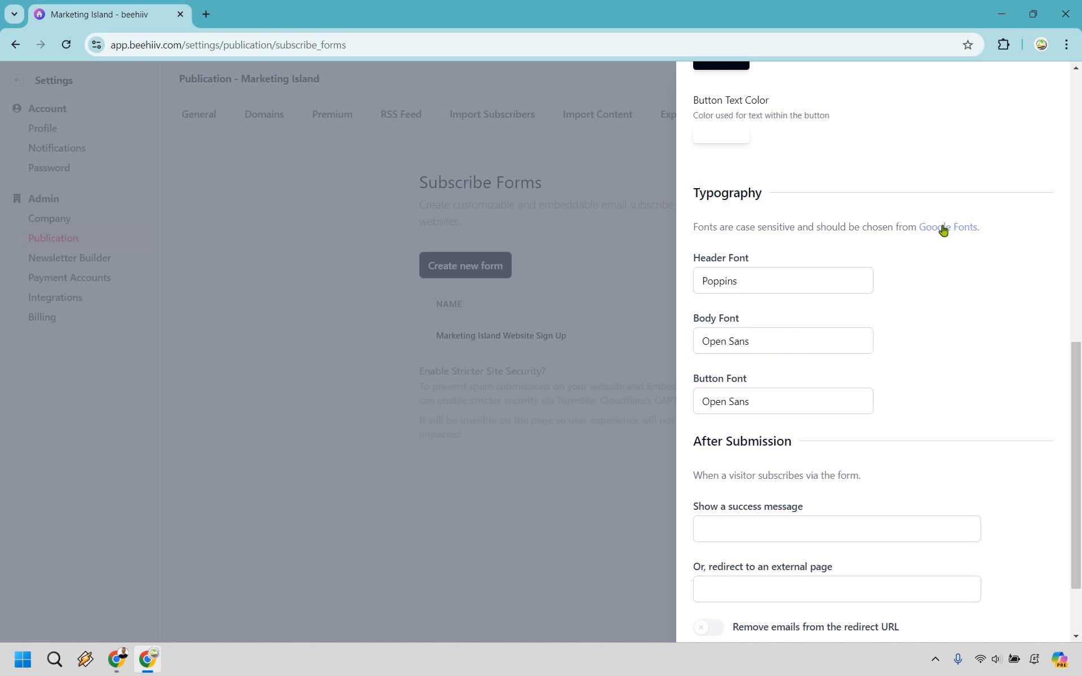
click(946, 227)
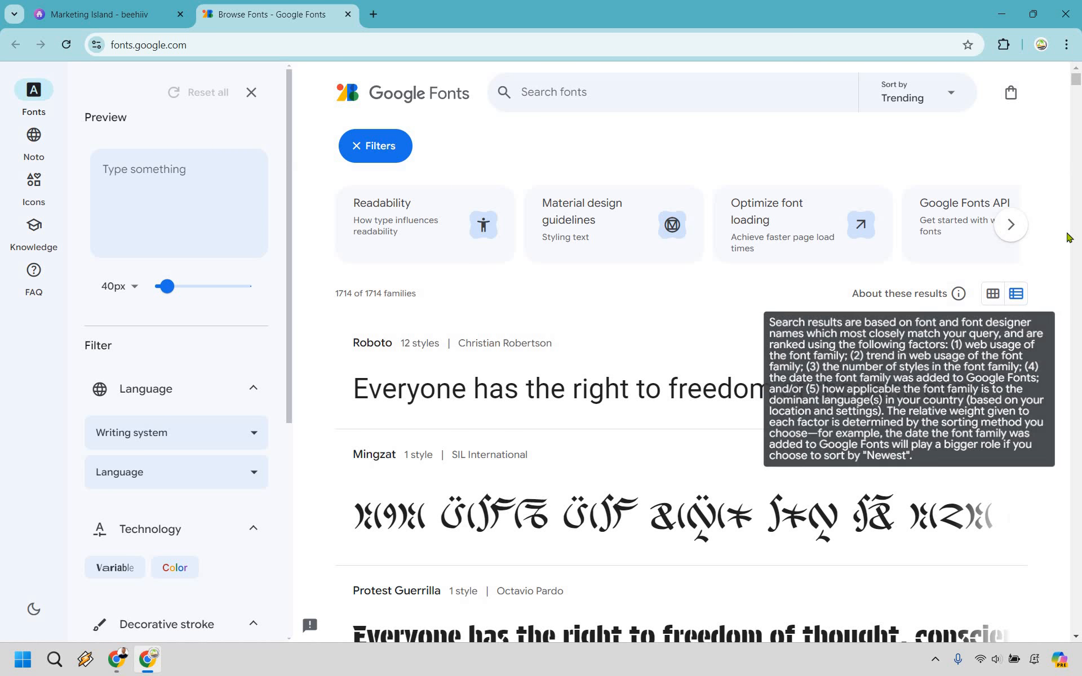
Step: Browse the trending Google Fonts families, then close that tab back to beehiiv
scroll(down, 3)
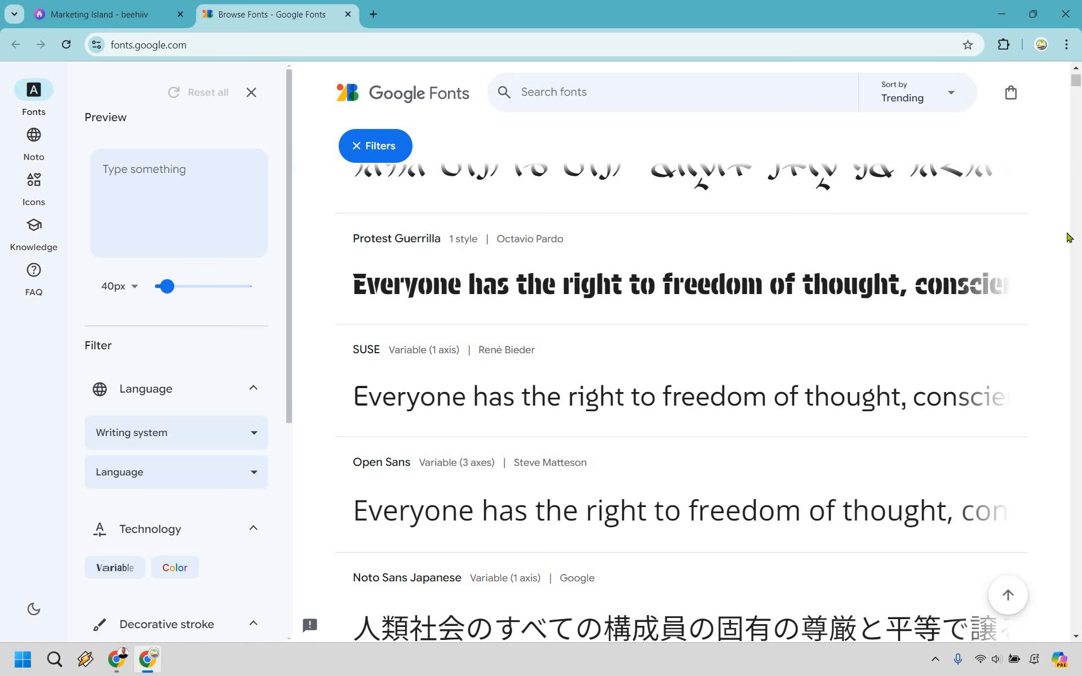
scroll(up, 3)
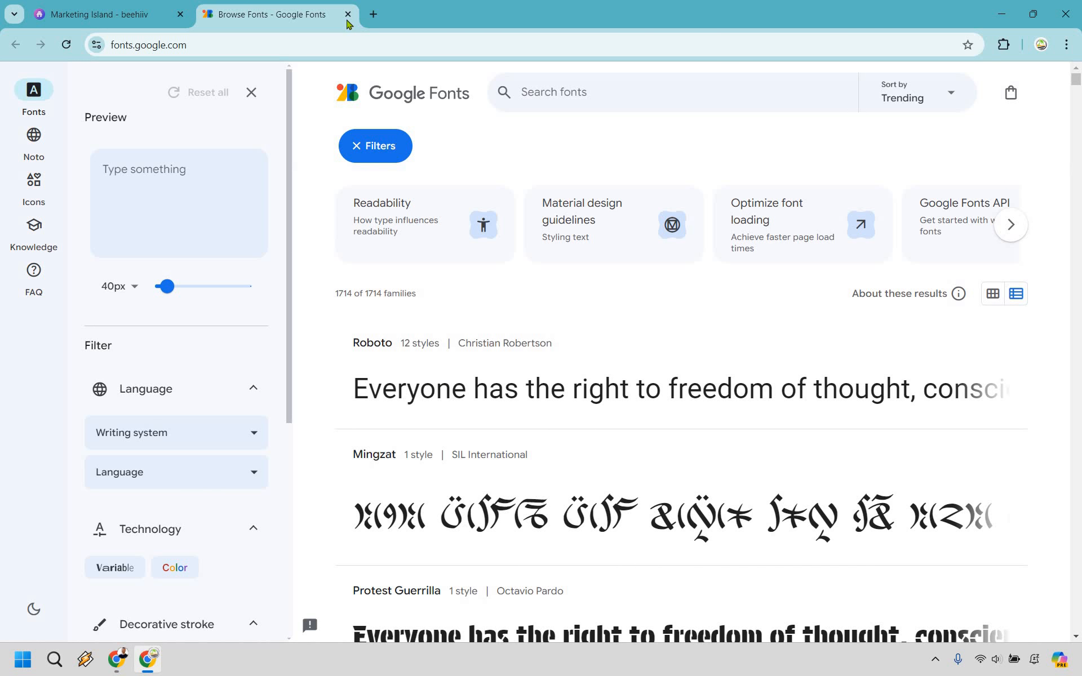
click(348, 13)
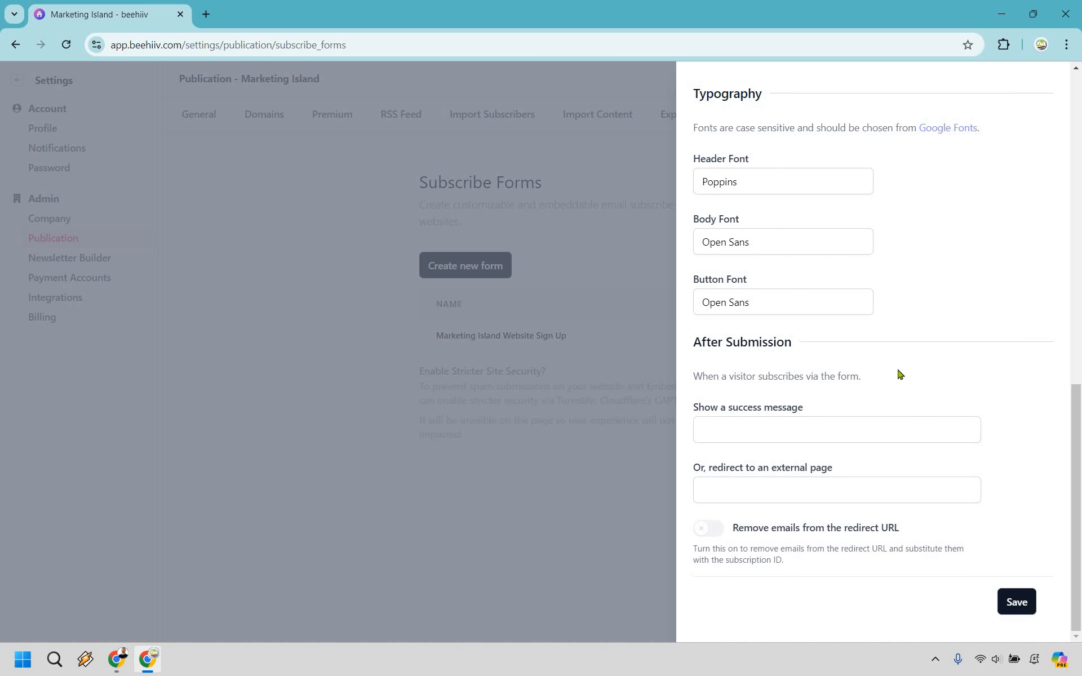
mouse_move(801, 480)
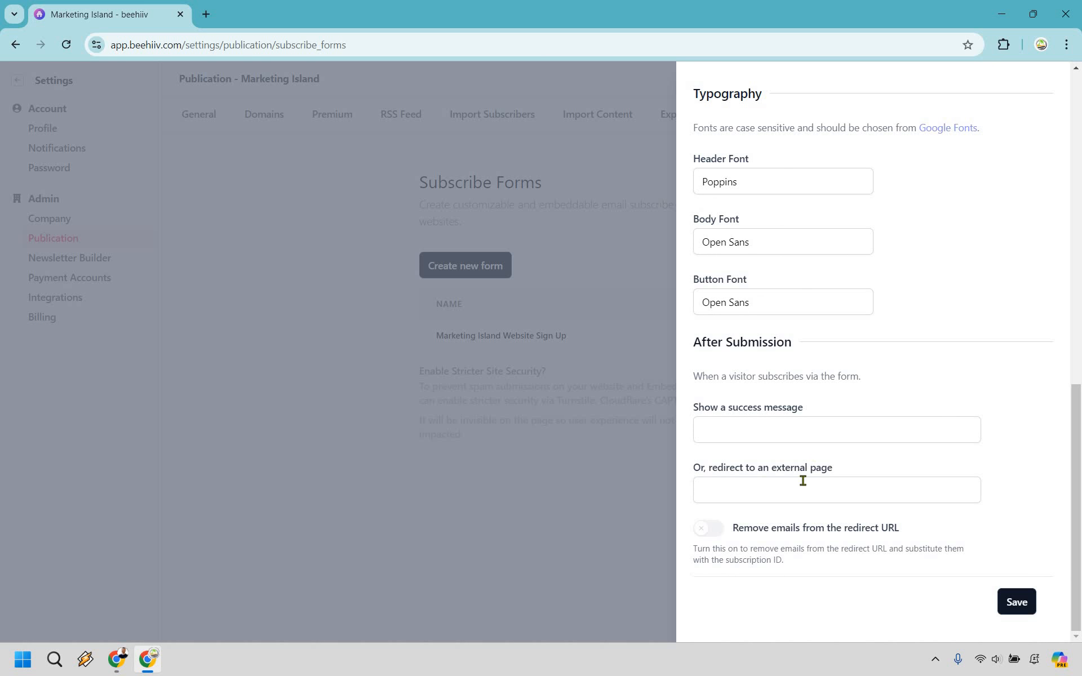
mouse_move(782, 474)
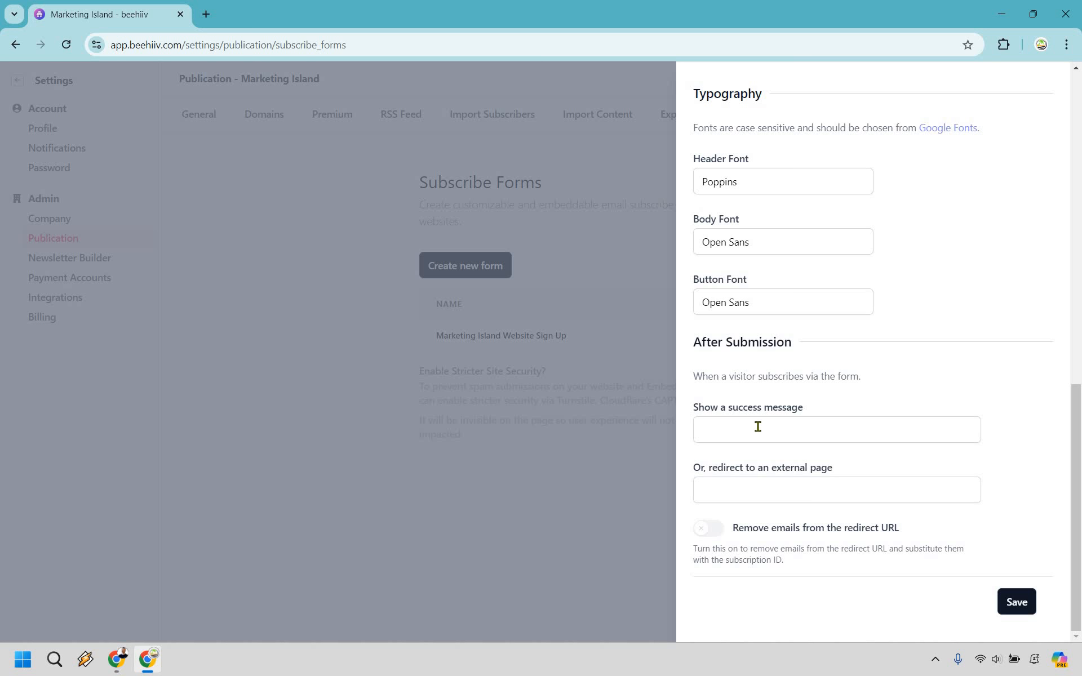
Step: Enter the success message 'Congratulations! Be on the lookout for our newsletter...'
text(Congratulations! Be on the lookout for our newsletter...)
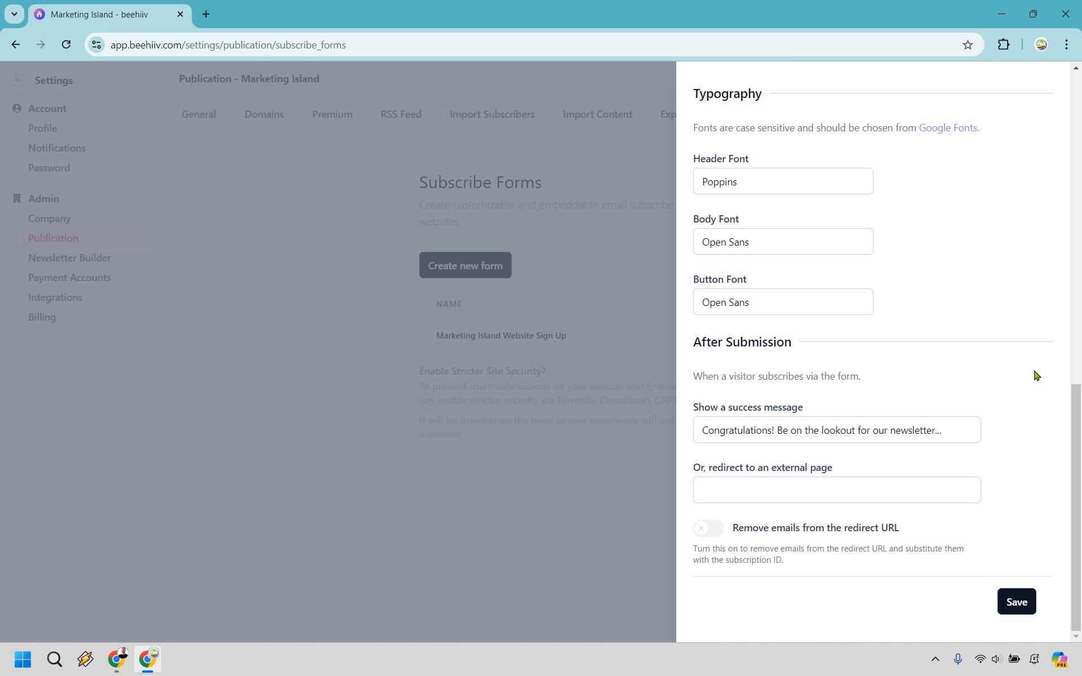
mouse_move(1044, 441)
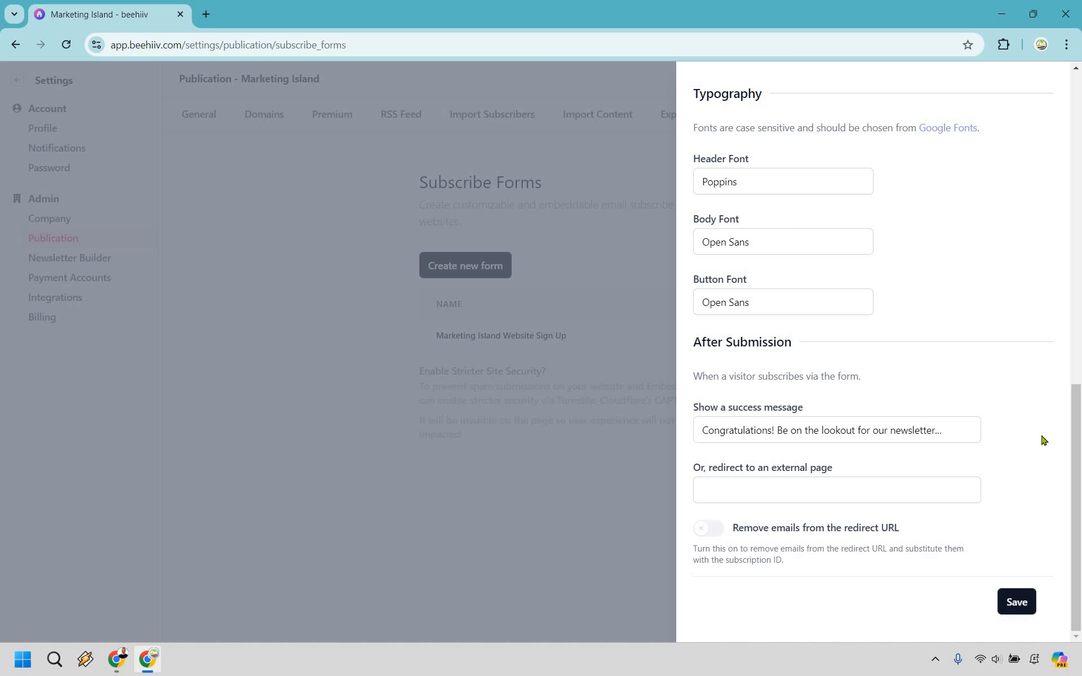
mouse_move(1016, 602)
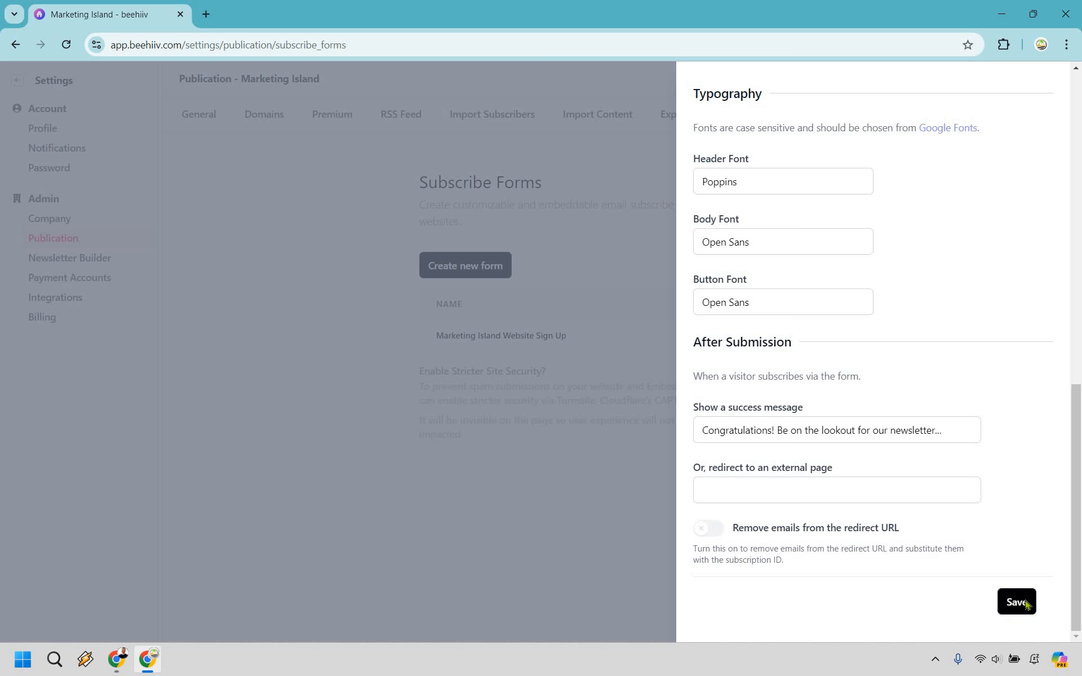
Step: Save the form, reopen its Edit panel to check it, and close it unchanged
click(1016, 601)
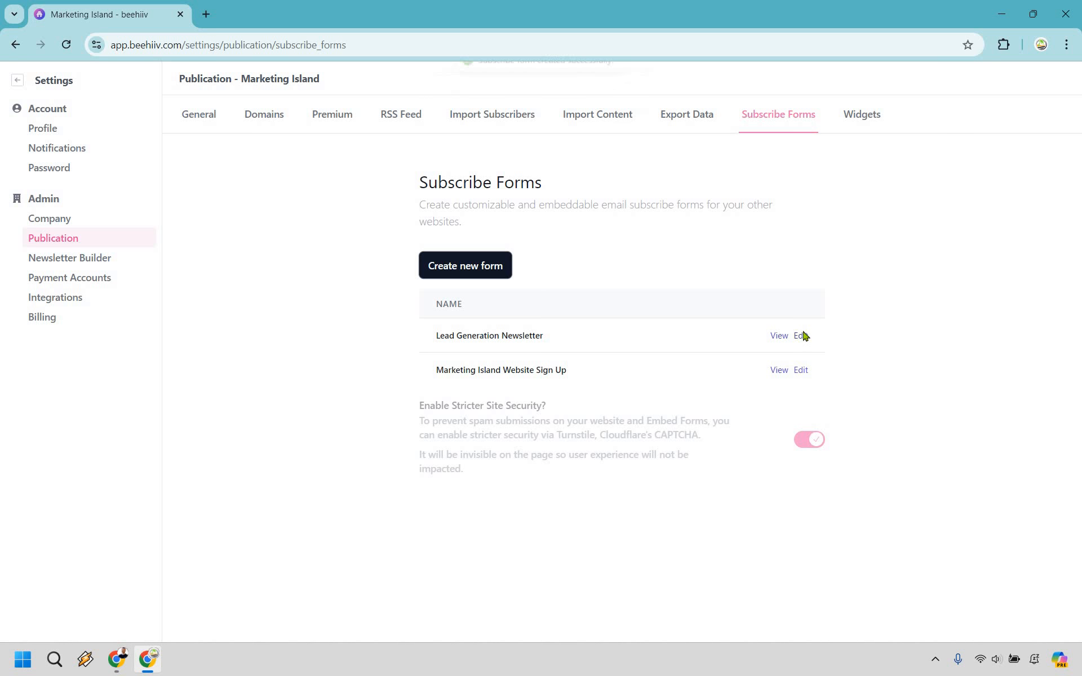
click(800, 336)
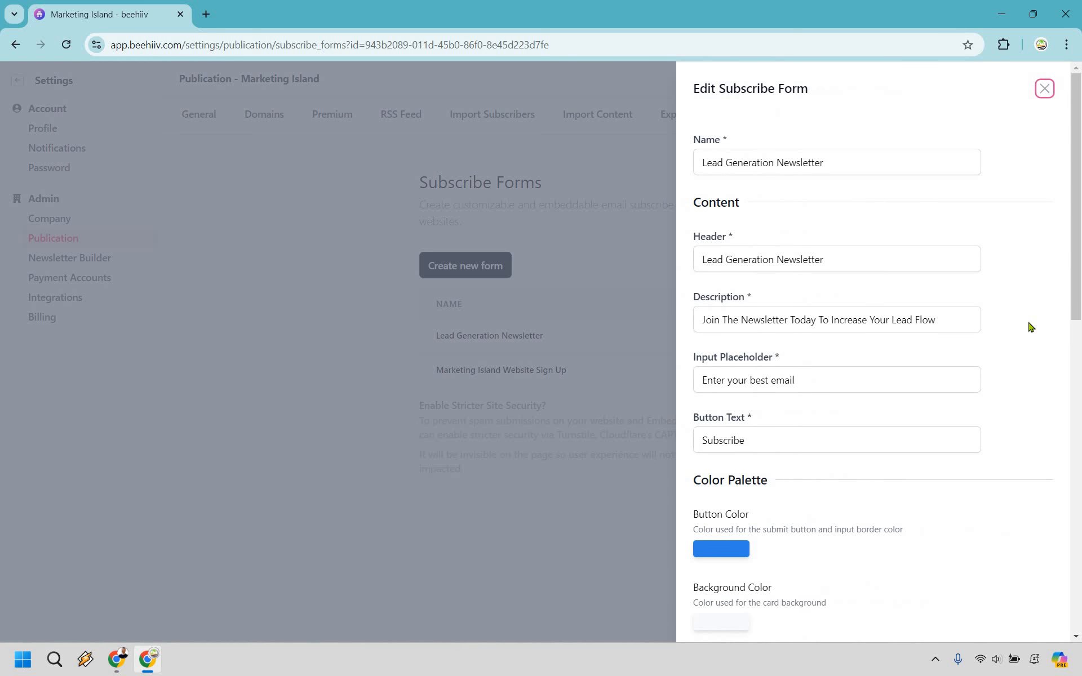
mouse_move(764, 195)
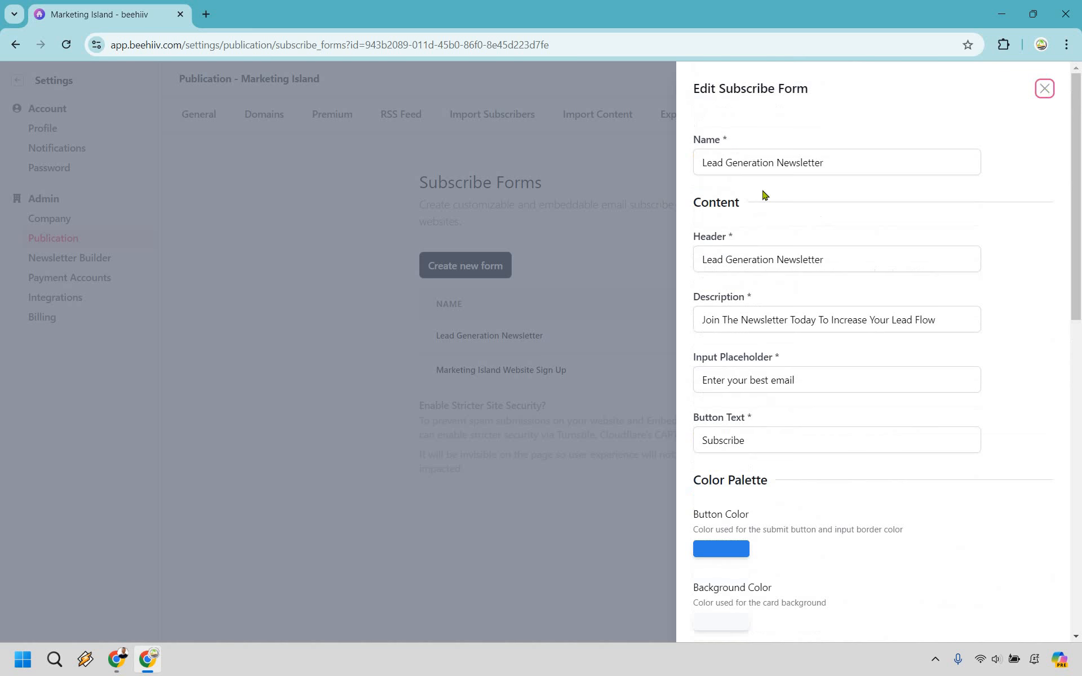
click(1044, 88)
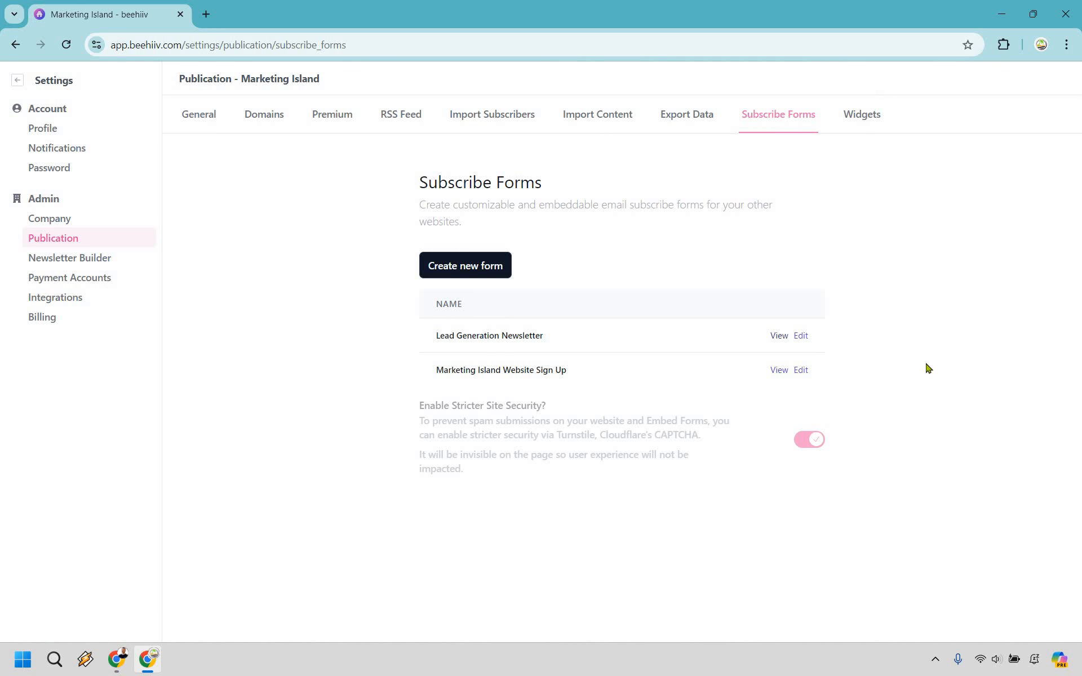
click(777, 336)
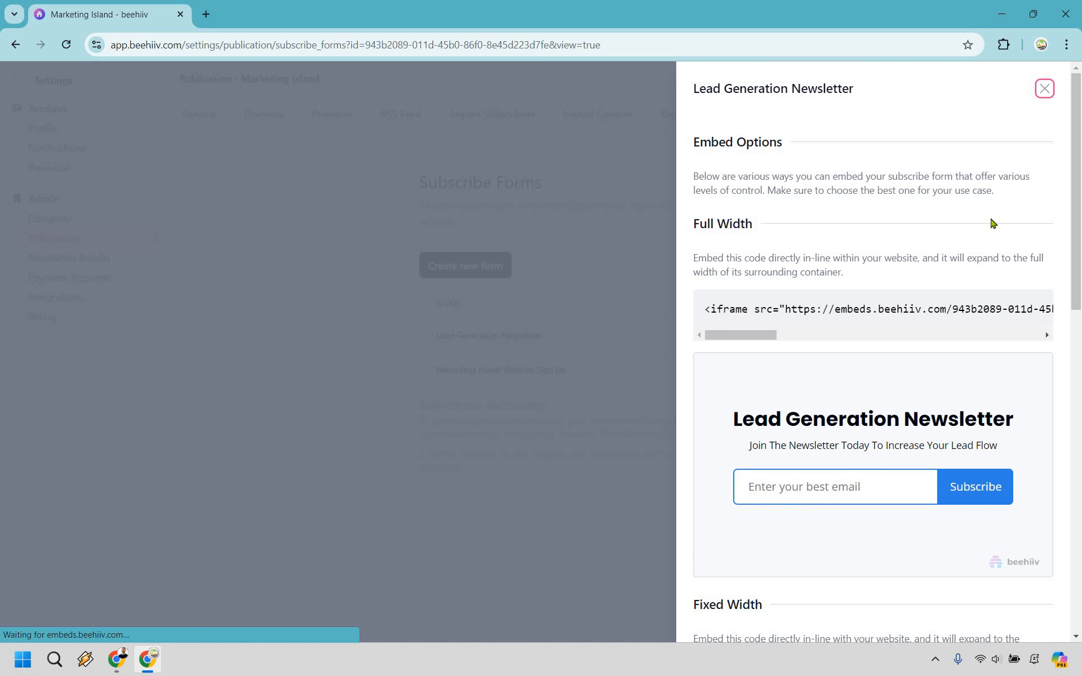
mouse_move(917, 243)
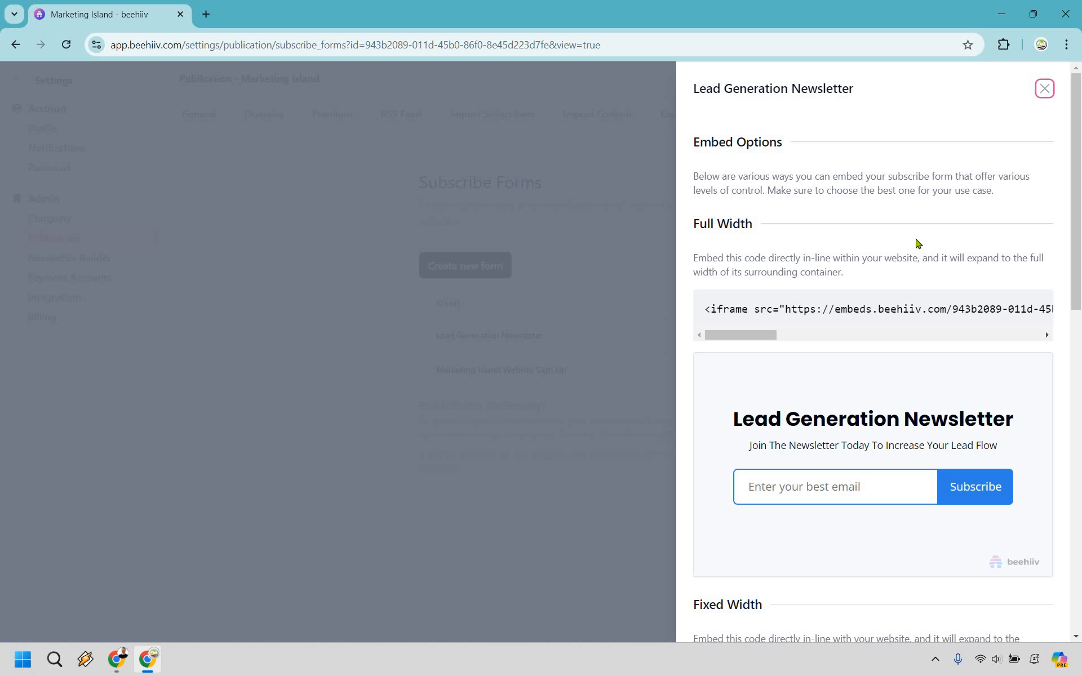
mouse_move(835, 428)
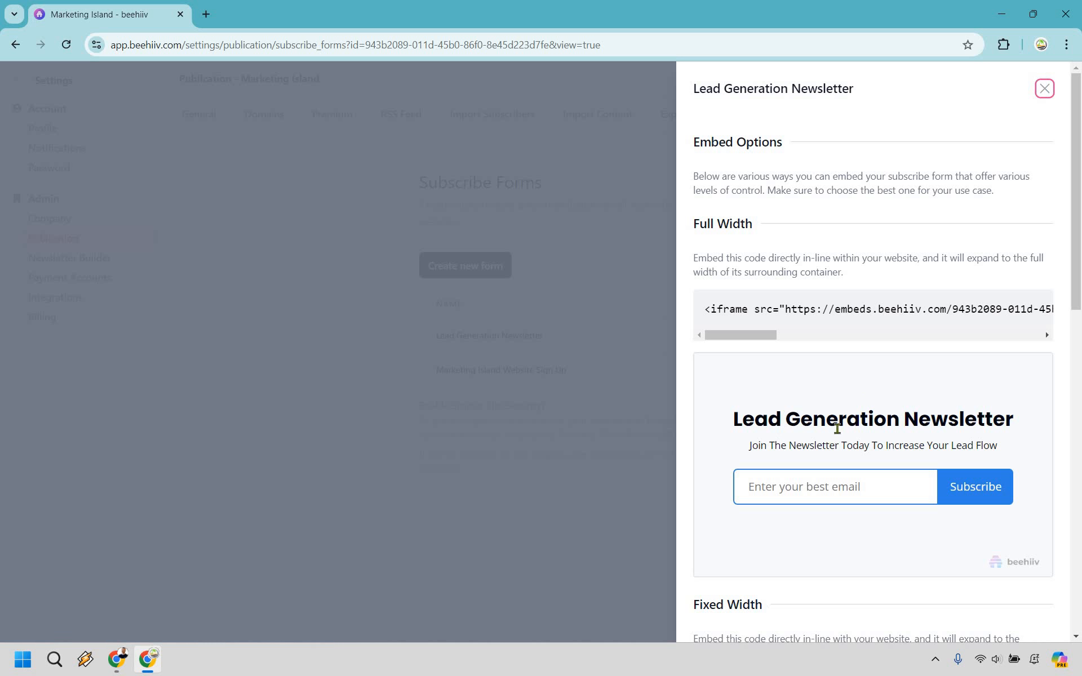
mouse_move(888, 378)
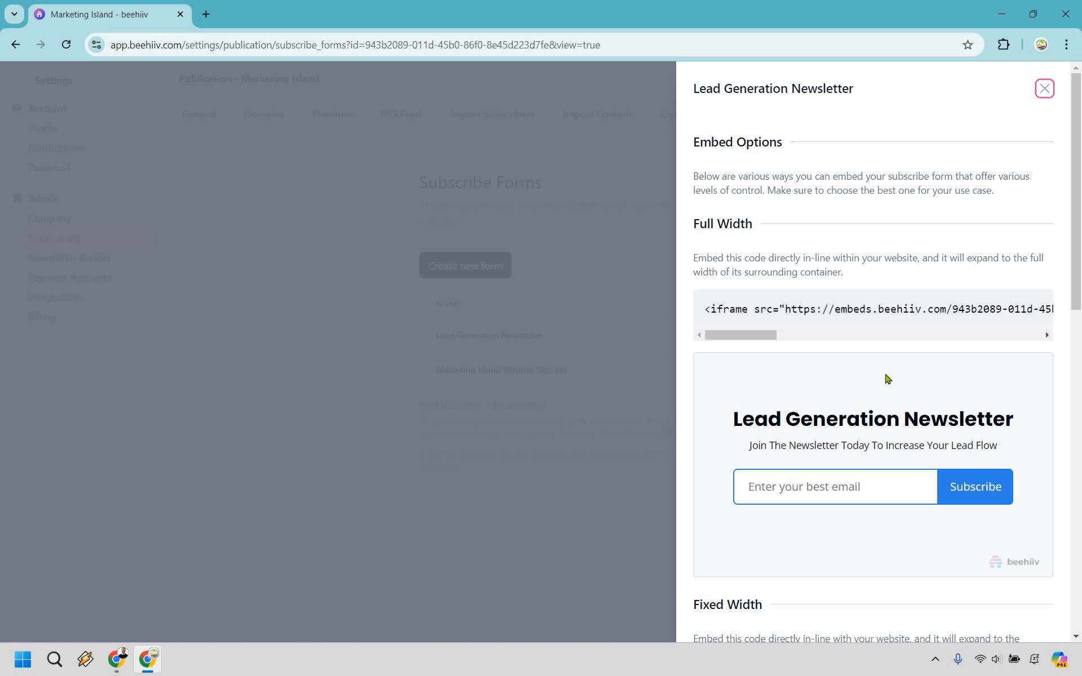
scroll(down, 3)
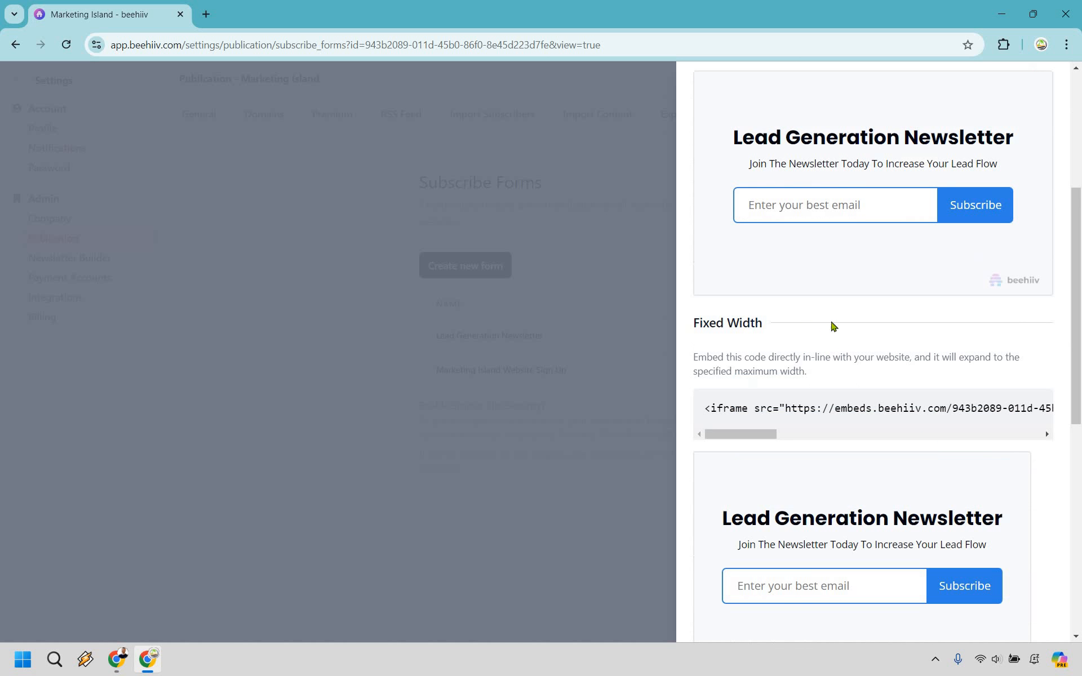
scroll(down, 3)
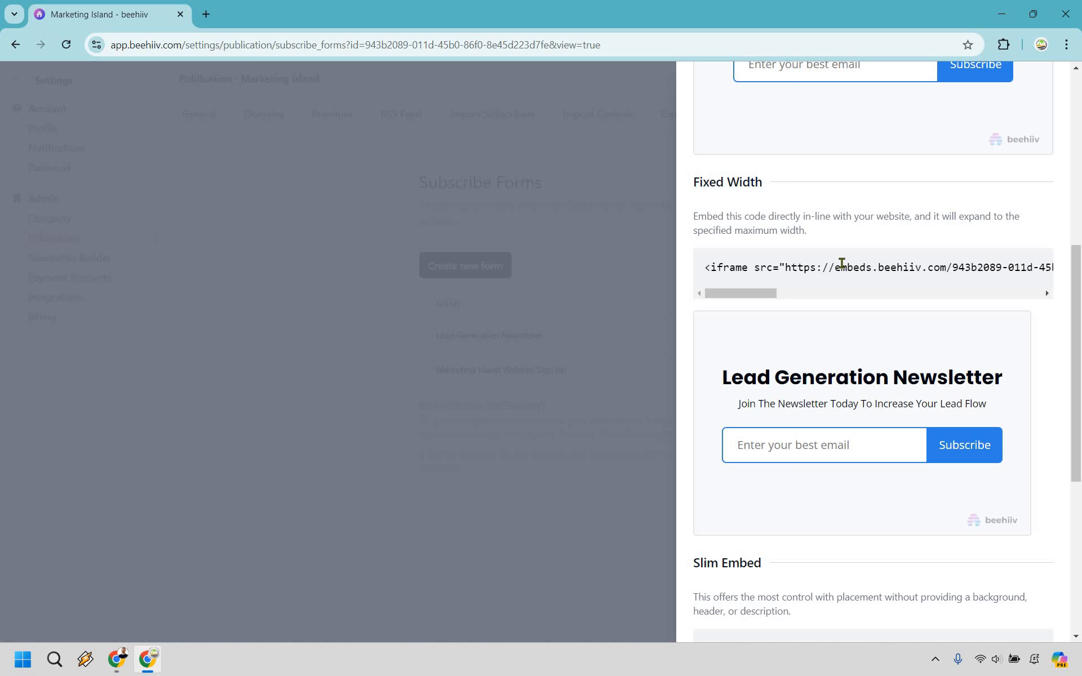
scroll(down, 3)
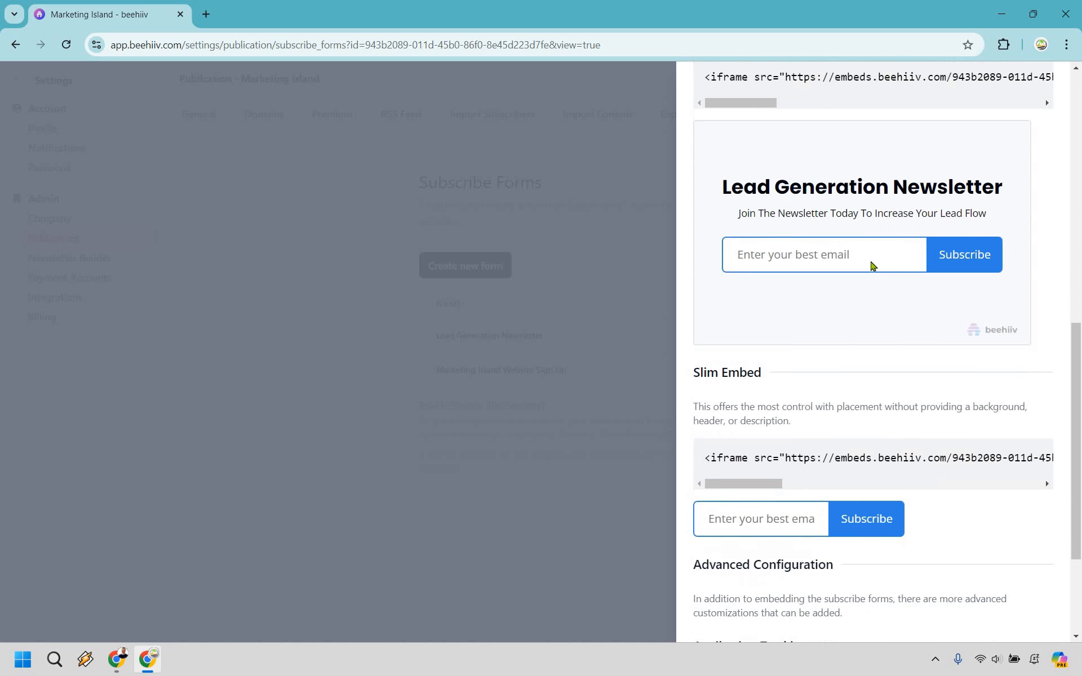
scroll(down, 3)
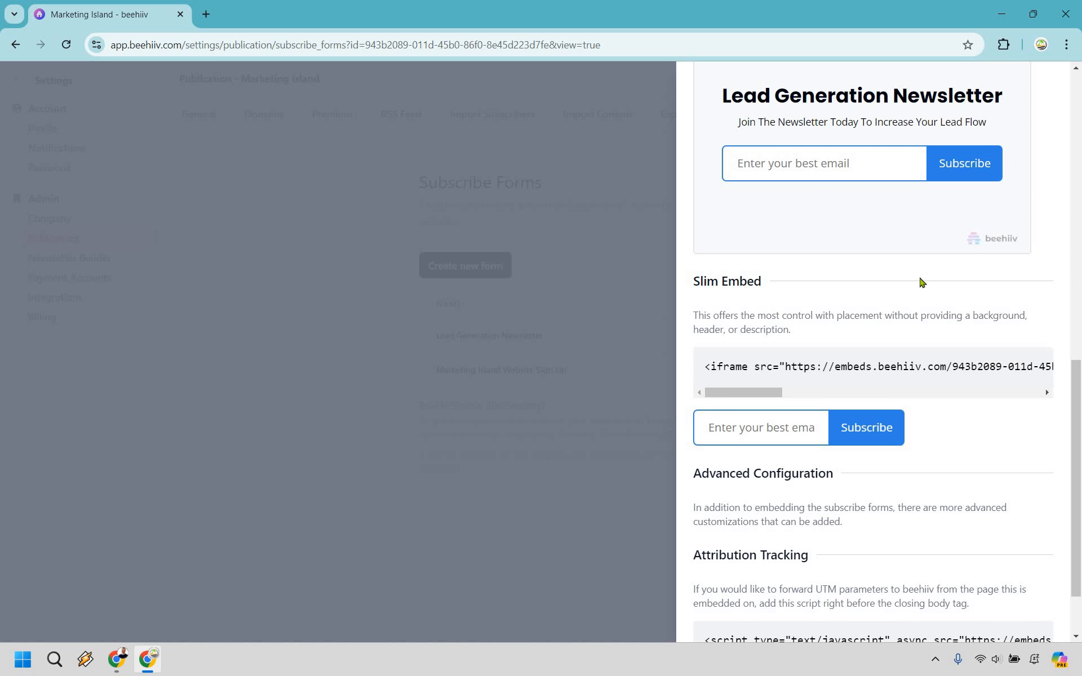
scroll(down, 3)
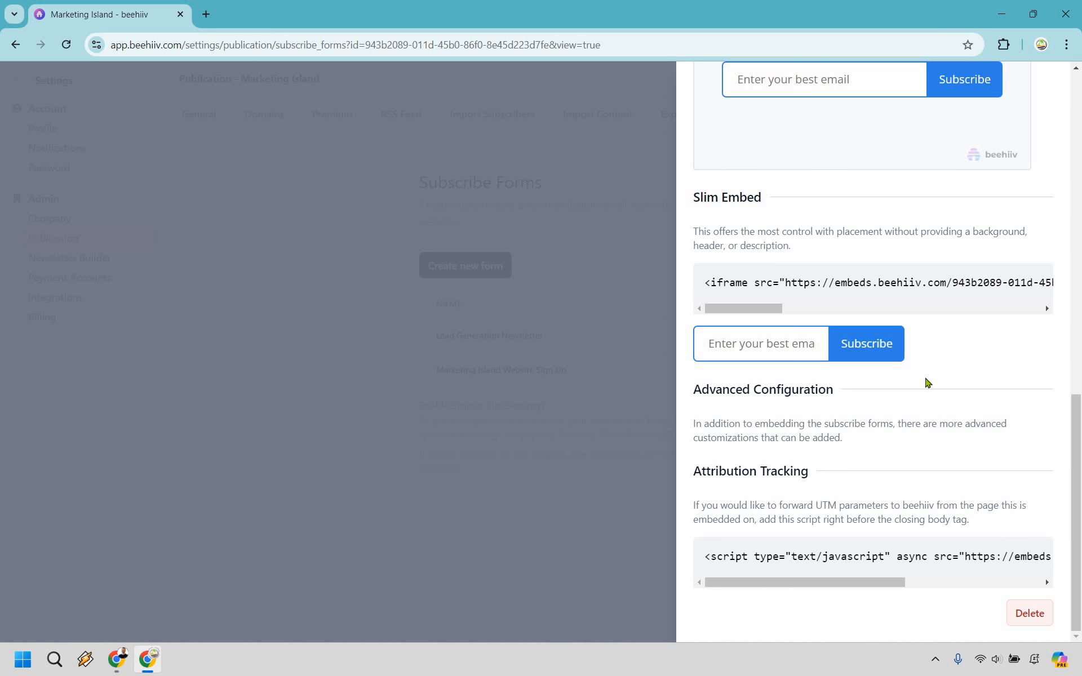
mouse_move(587, 561)
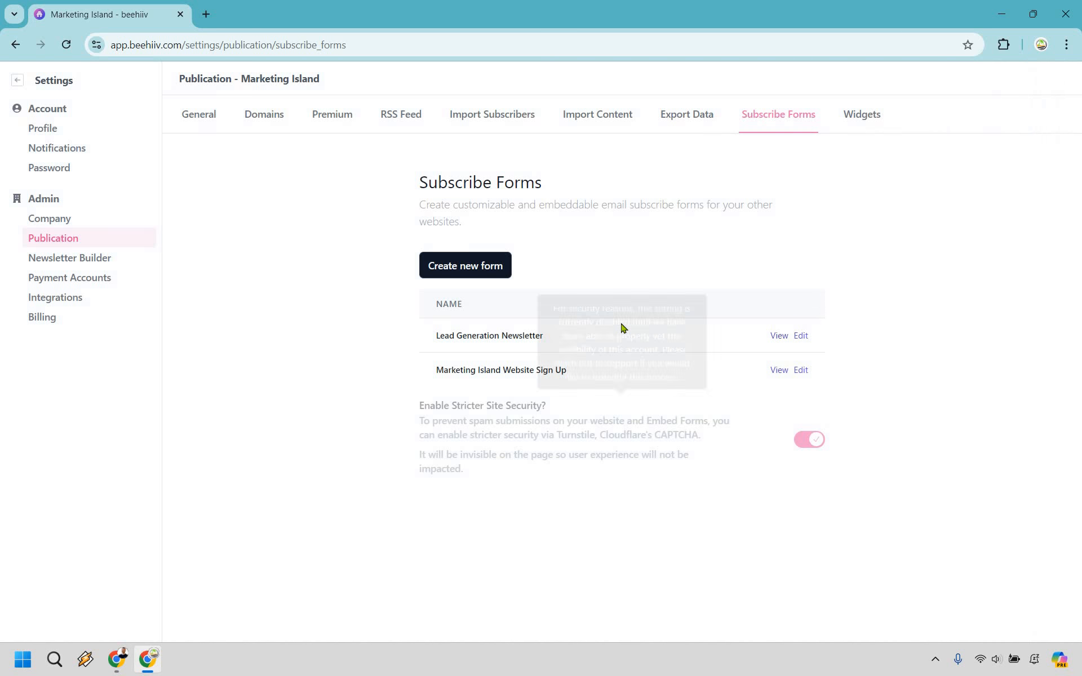
mouse_move(776, 337)
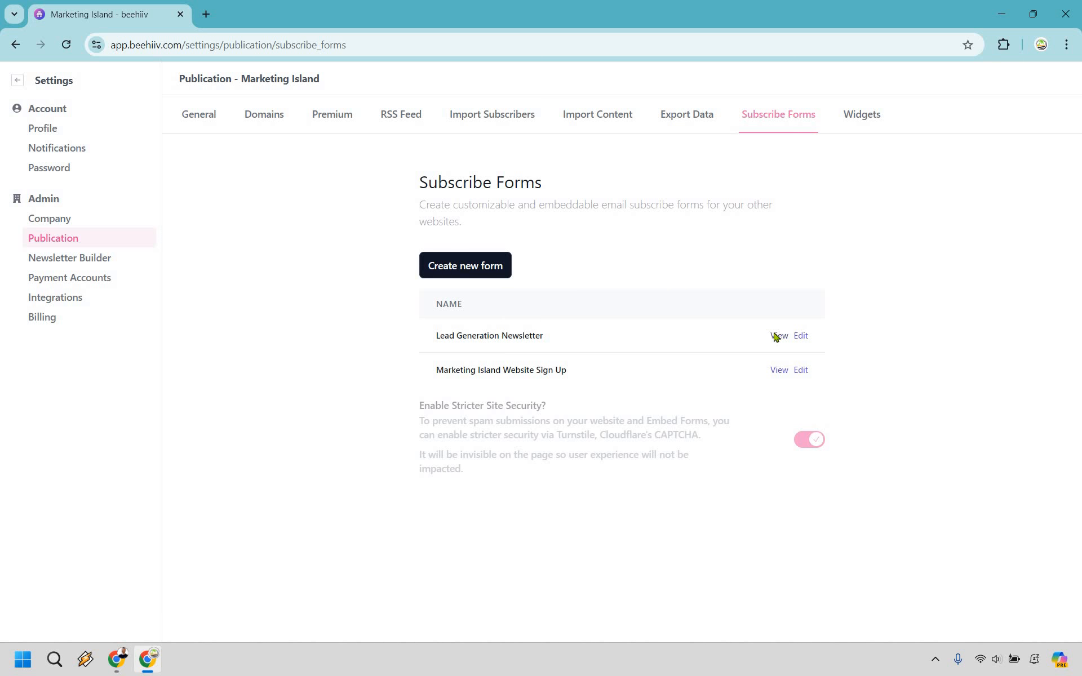
Step: View the Lead Generation Newsletter form, delete it and confirm, leaving one form listed
click(778, 335)
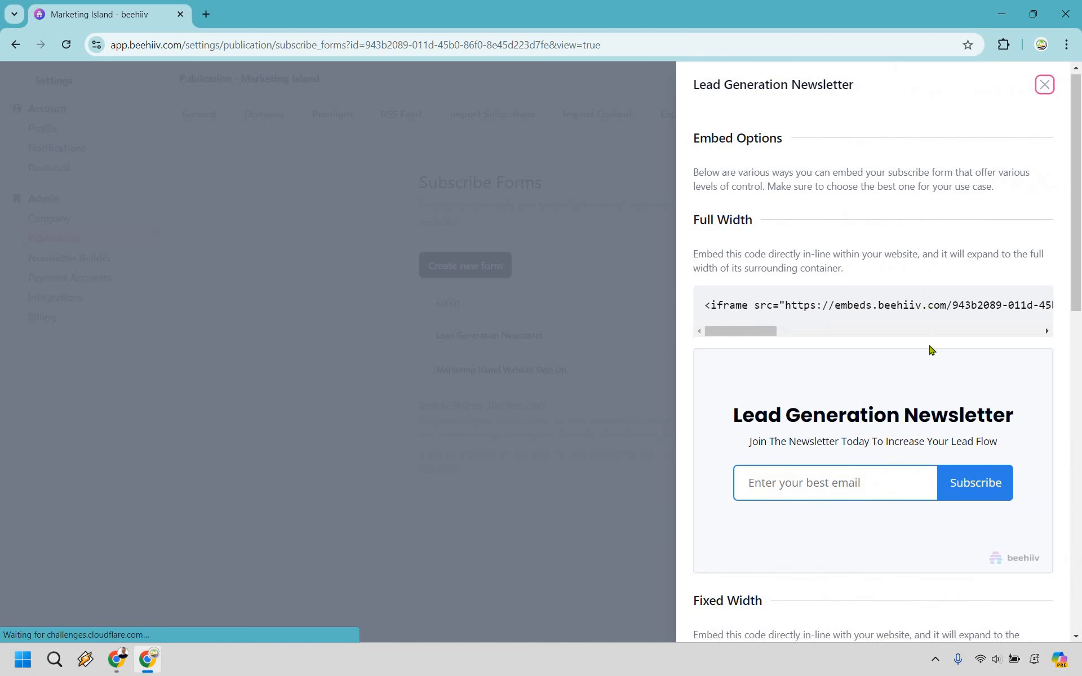
scroll(down, 3)
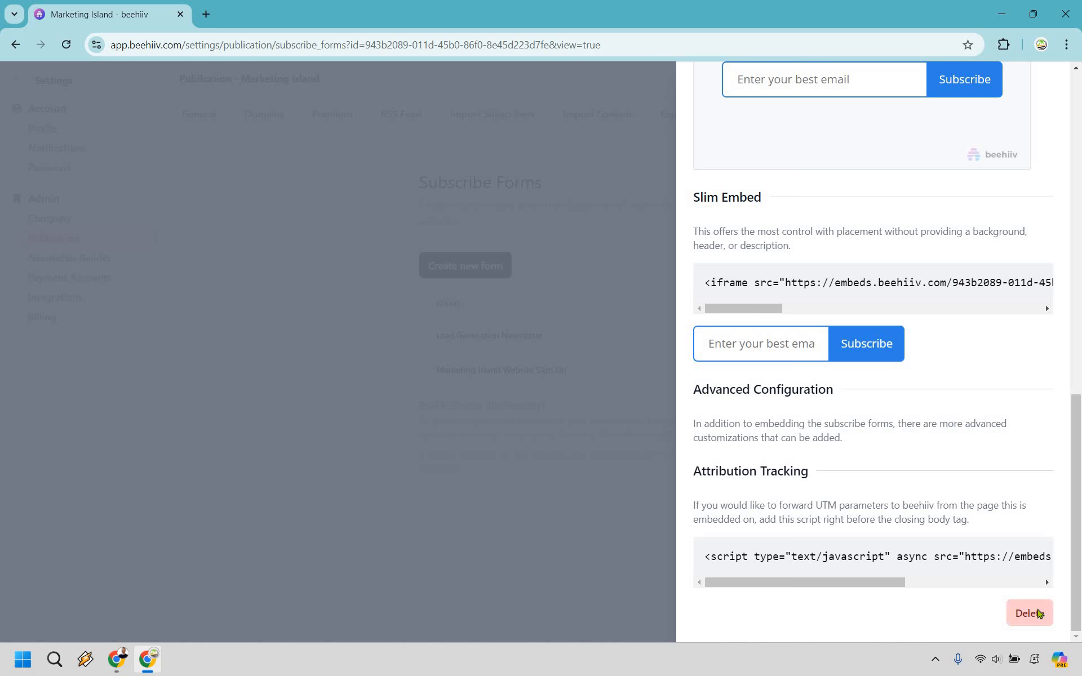
click(1029, 613)
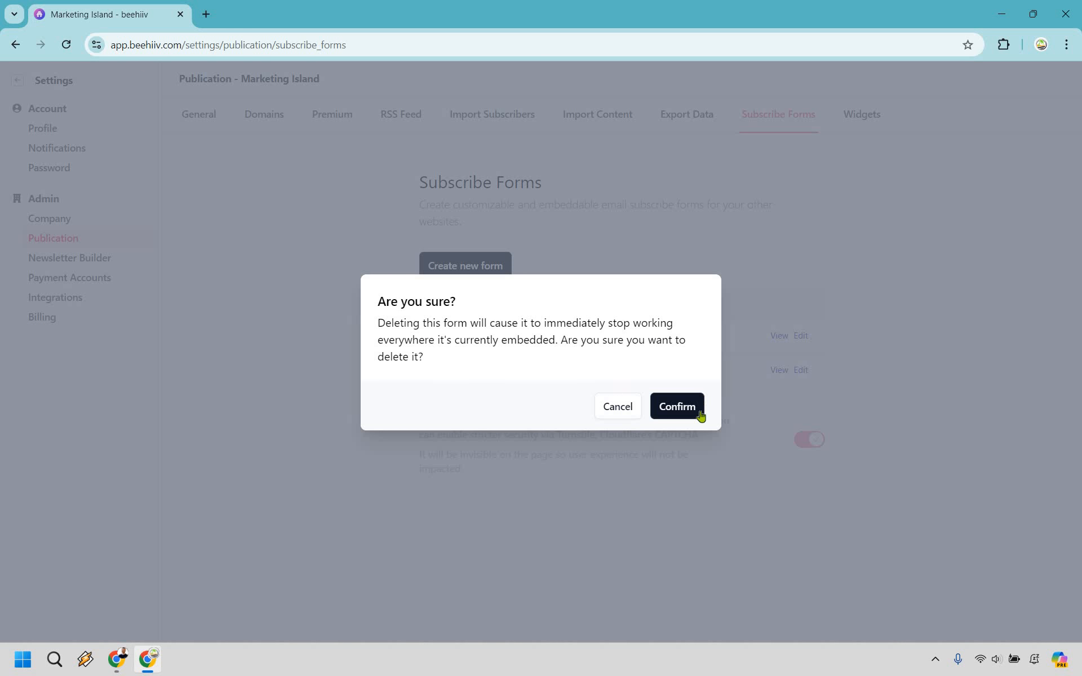
click(676, 405)
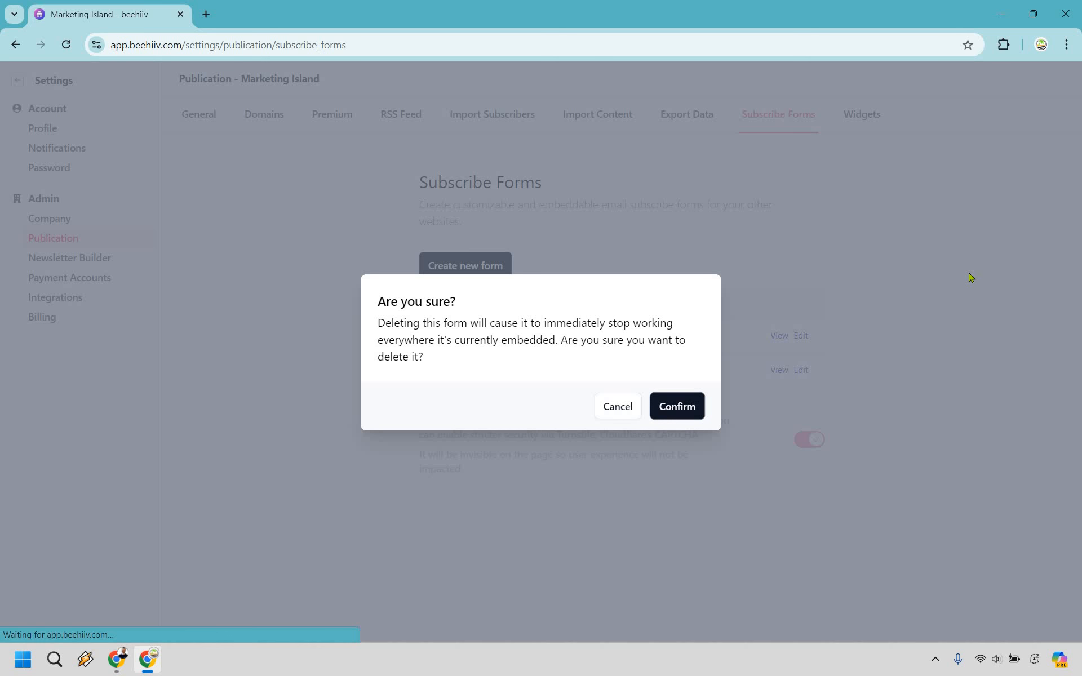
click(675, 406)
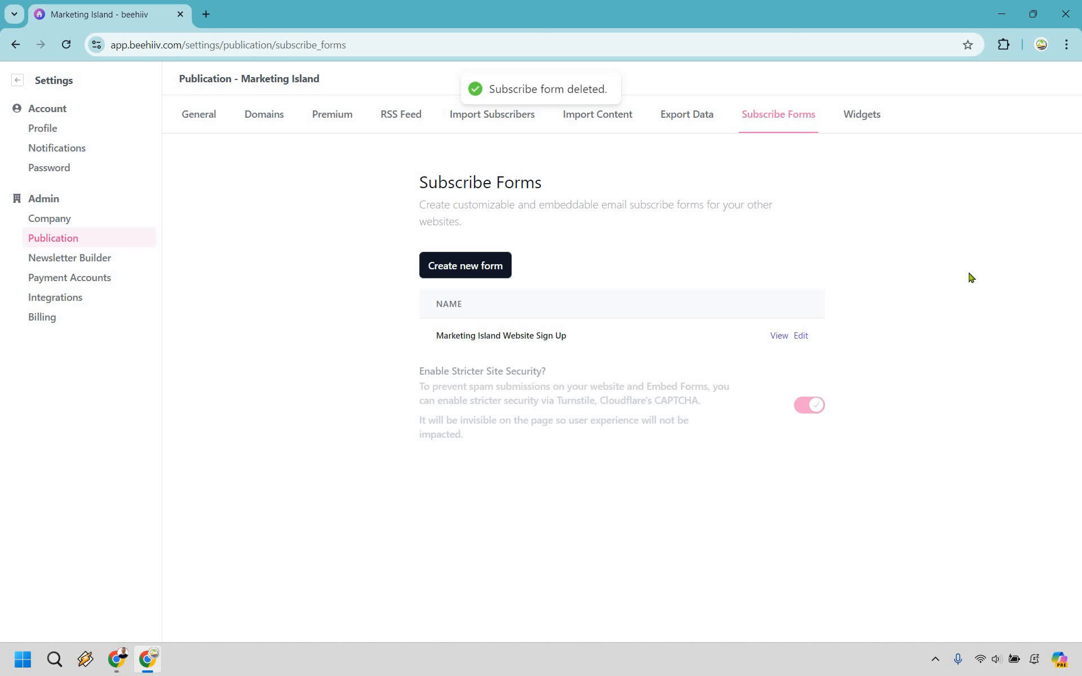